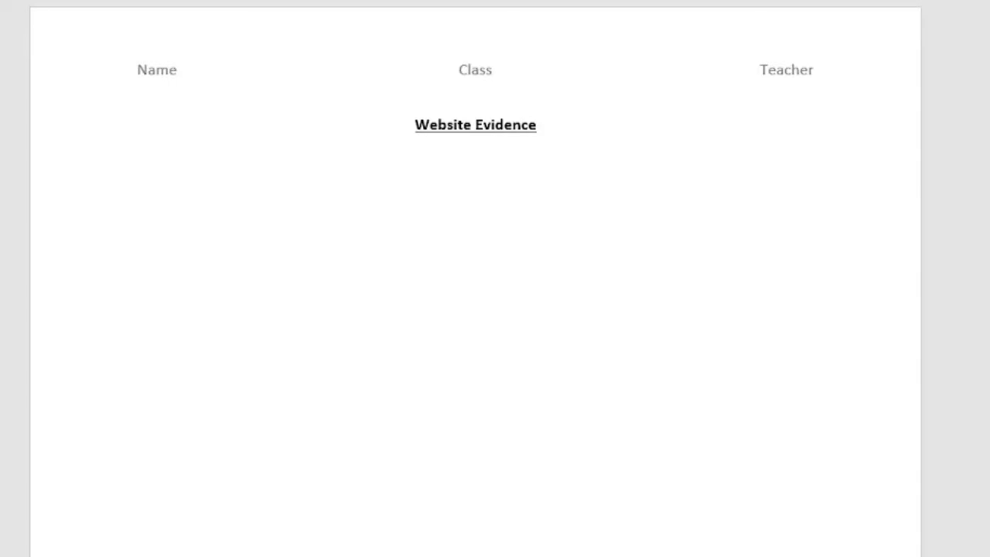
Leave the Word 'Website Evidence' document and open a blank PowerPoint presentation
click(475, 192)
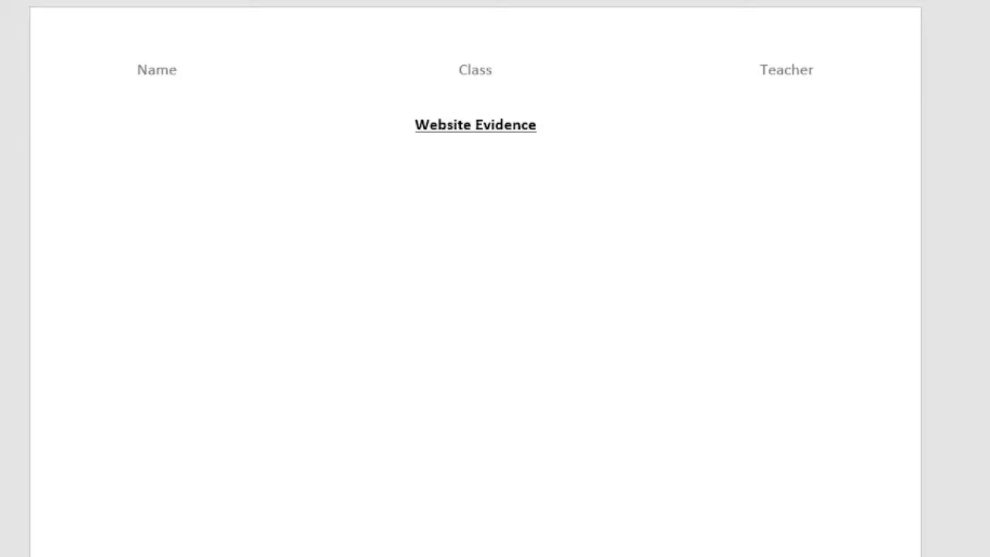
click(474, 191)
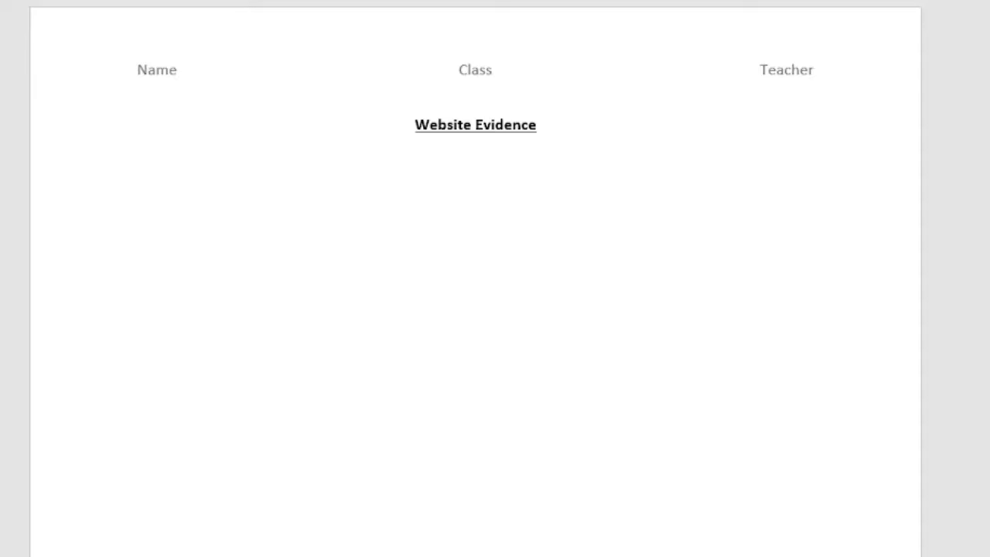
click(475, 191)
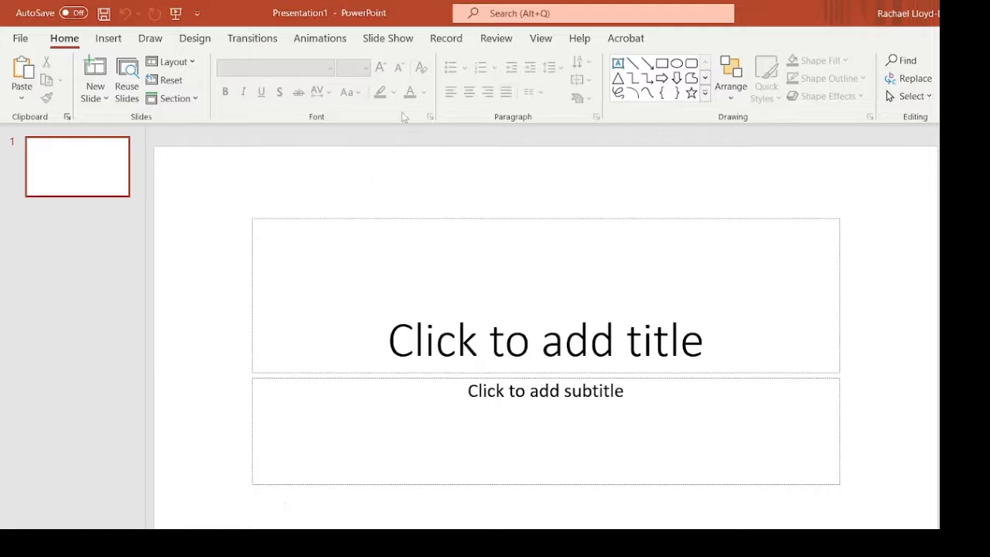
Enter Slide Master view and select the top-level master slide
click(540, 37)
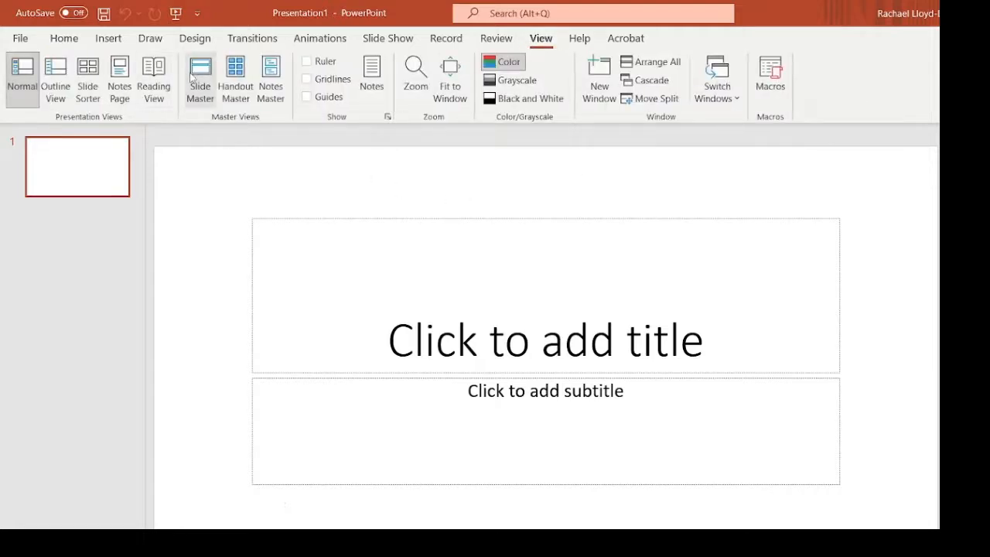
click(199, 78)
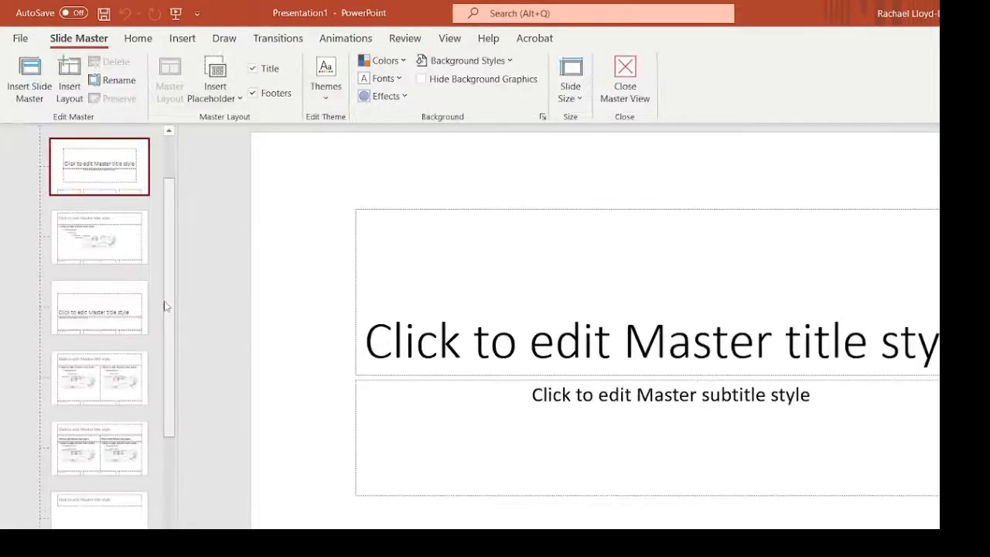
click(99, 166)
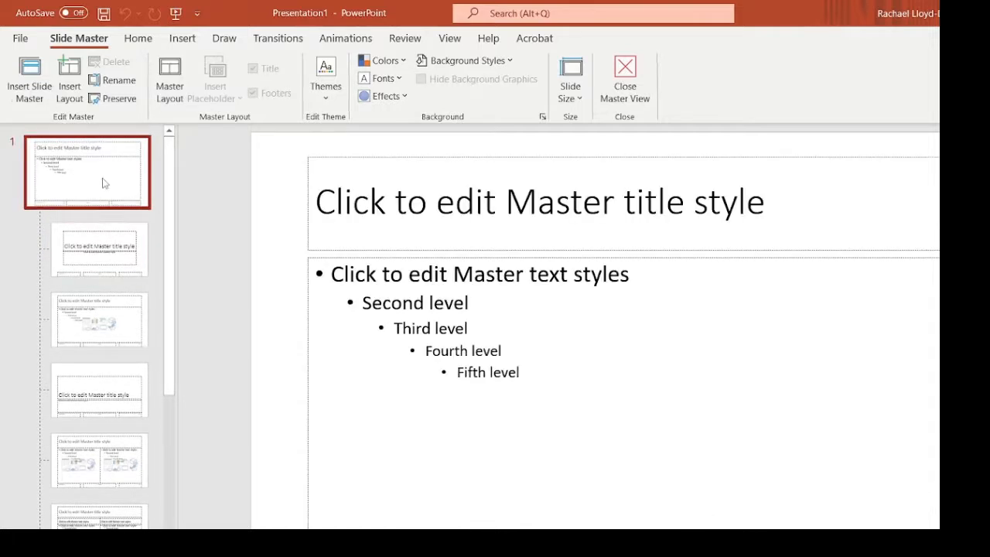
mouse_move(281, 184)
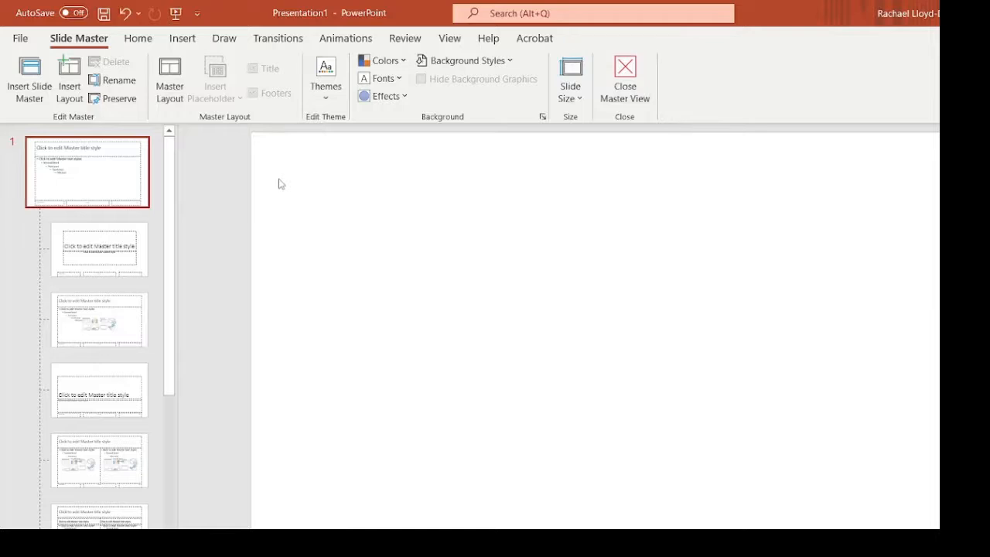
Draw a full-slide rectangle and fill it Blue, Accent 5, Lighter 60%
click(127, 13)
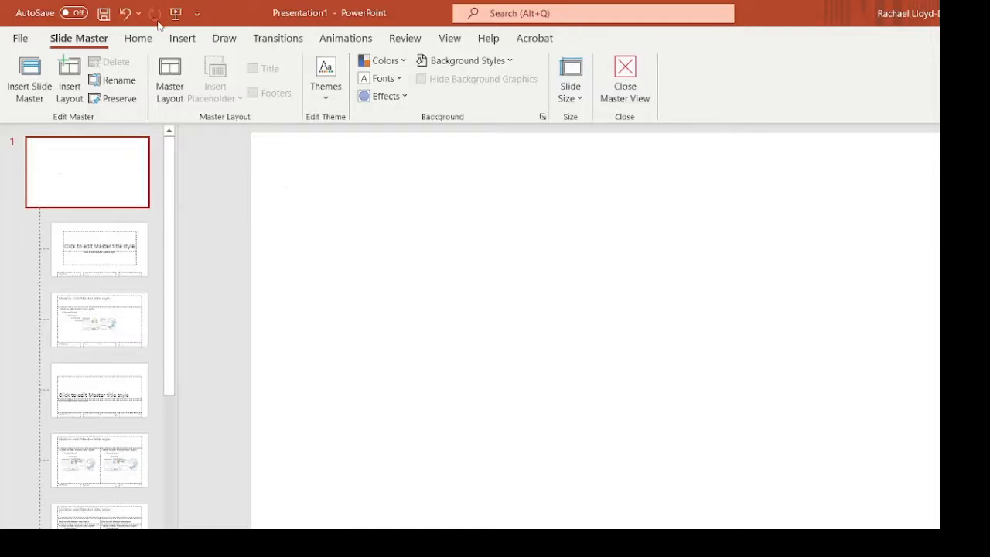
click(182, 37)
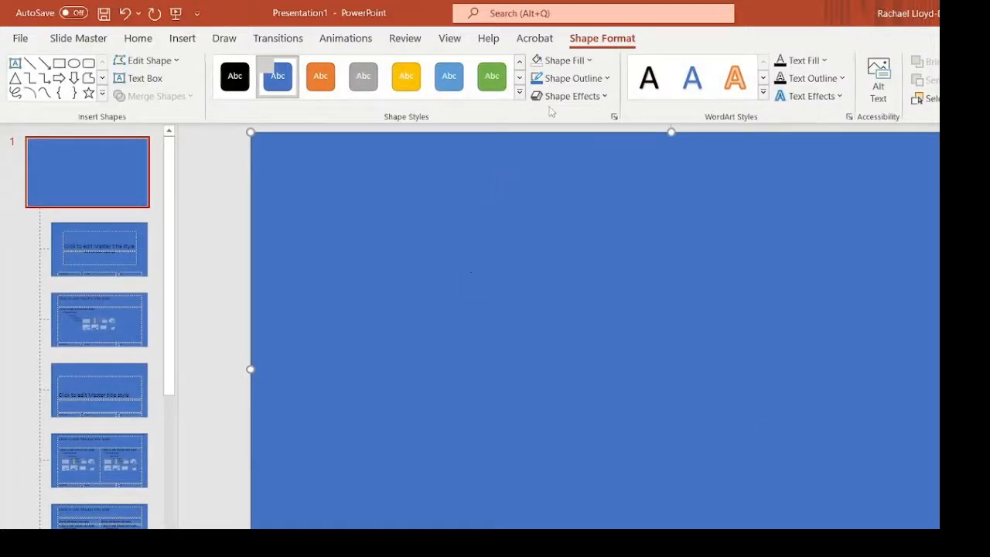
click(559, 60)
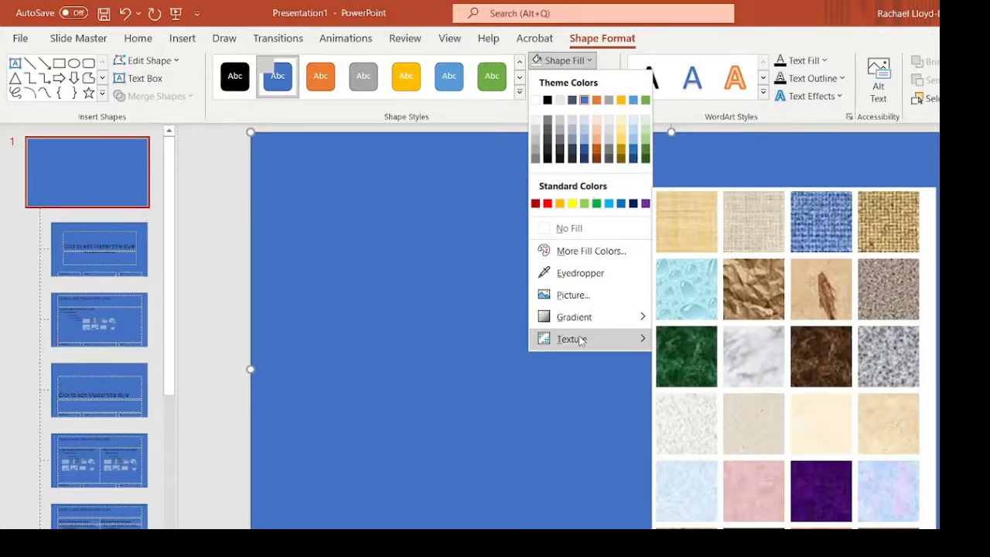
mouse_move(571, 295)
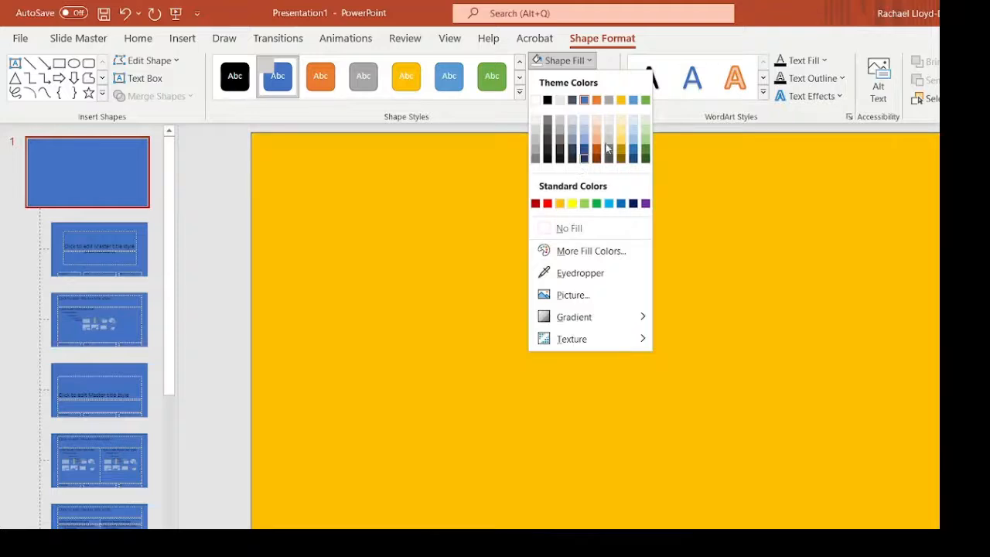
click(632, 134)
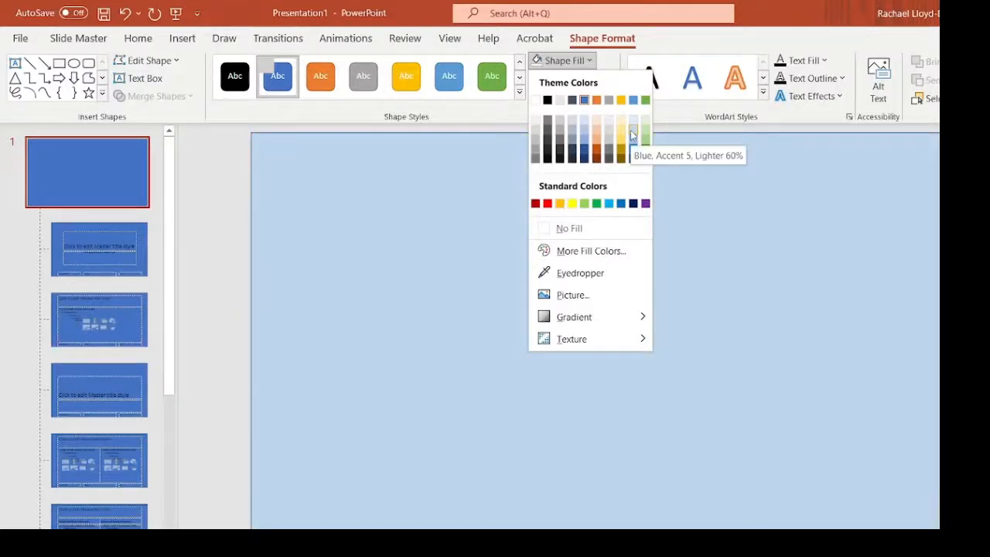
mouse_move(633, 134)
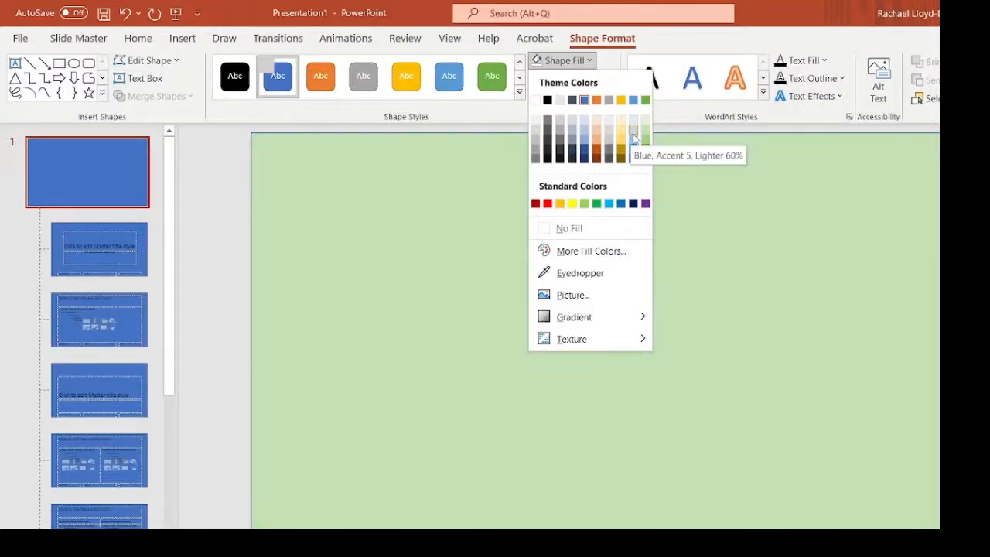
click(634, 132)
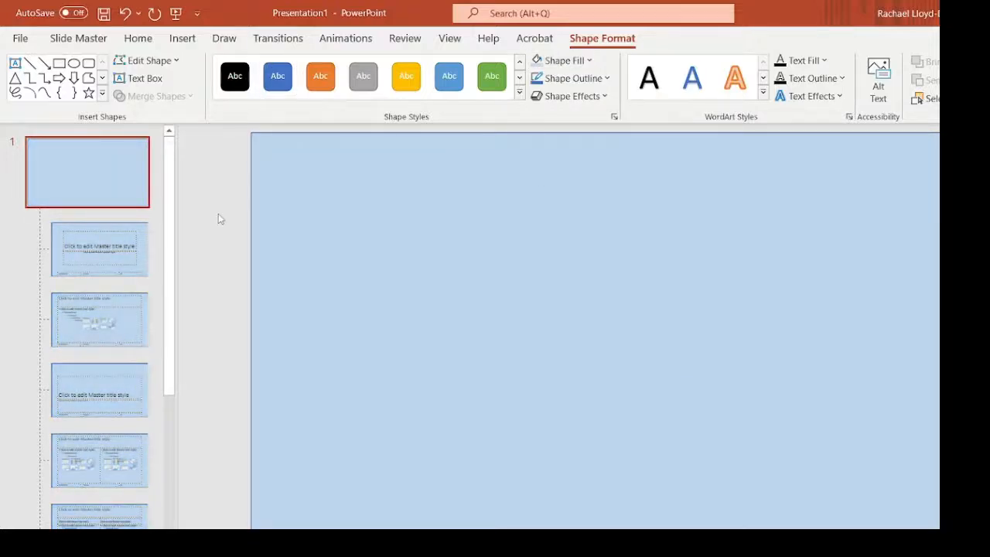
Draw a rounded rectangle button near the left edge and label it 'Home'
click(78, 38)
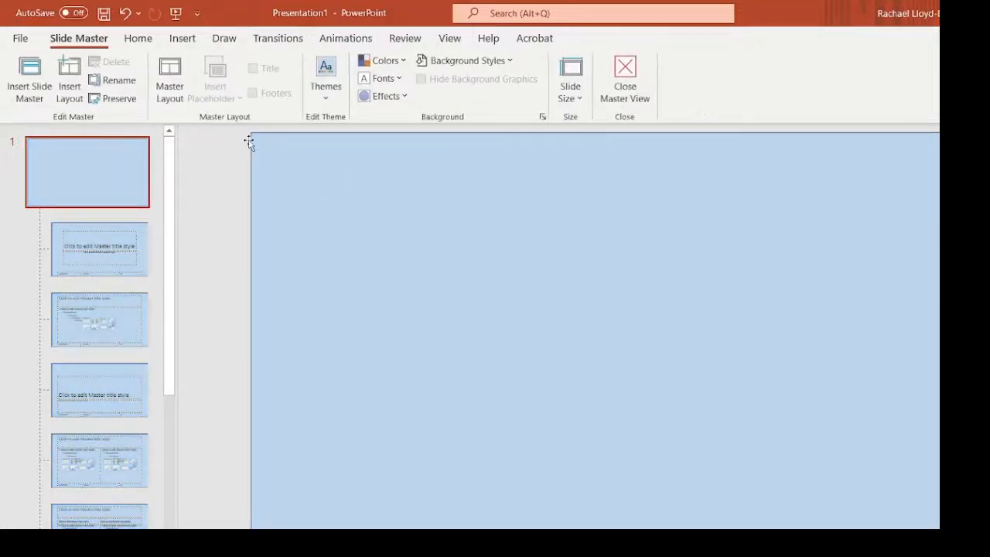
mouse_move(510, 169)
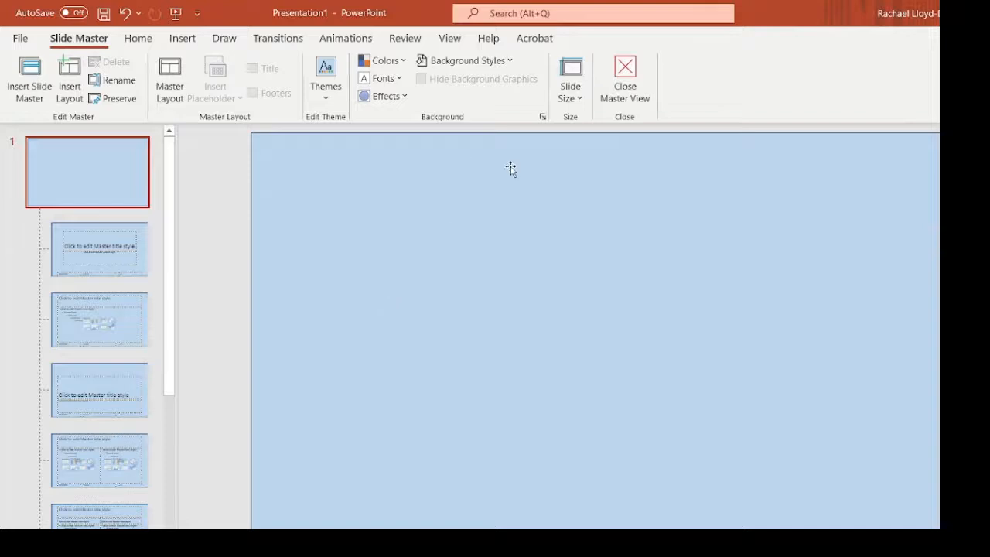
mouse_move(410, 207)
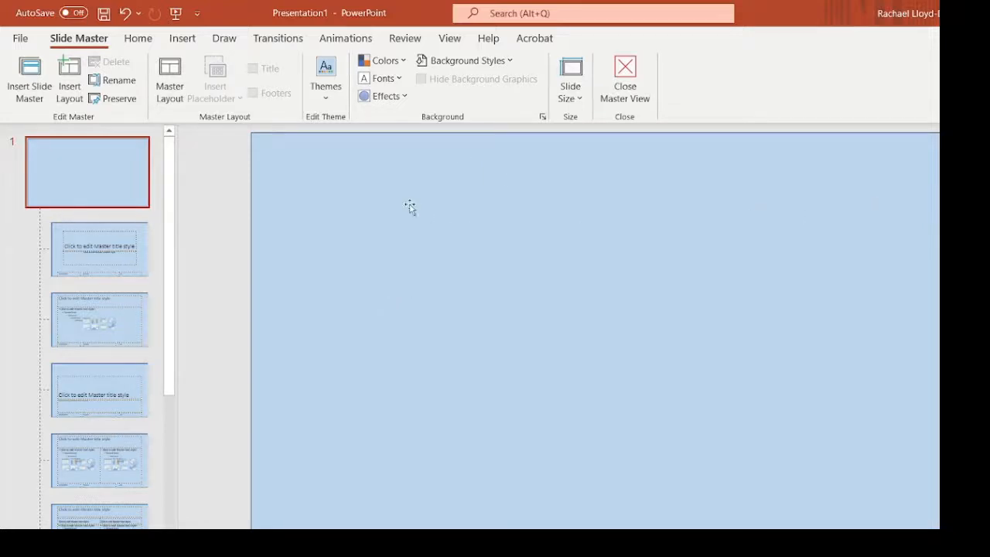
mouse_move(427, 385)
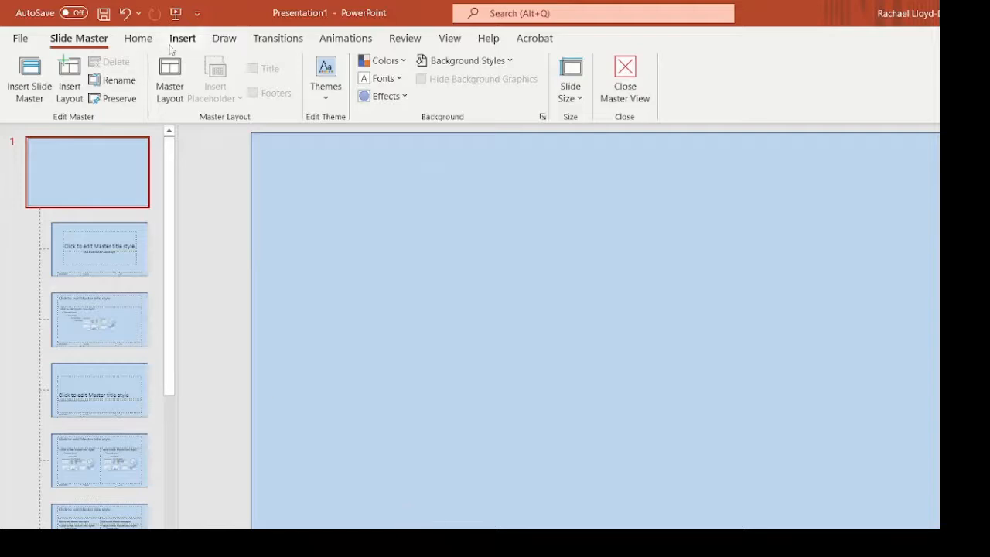
click(183, 38)
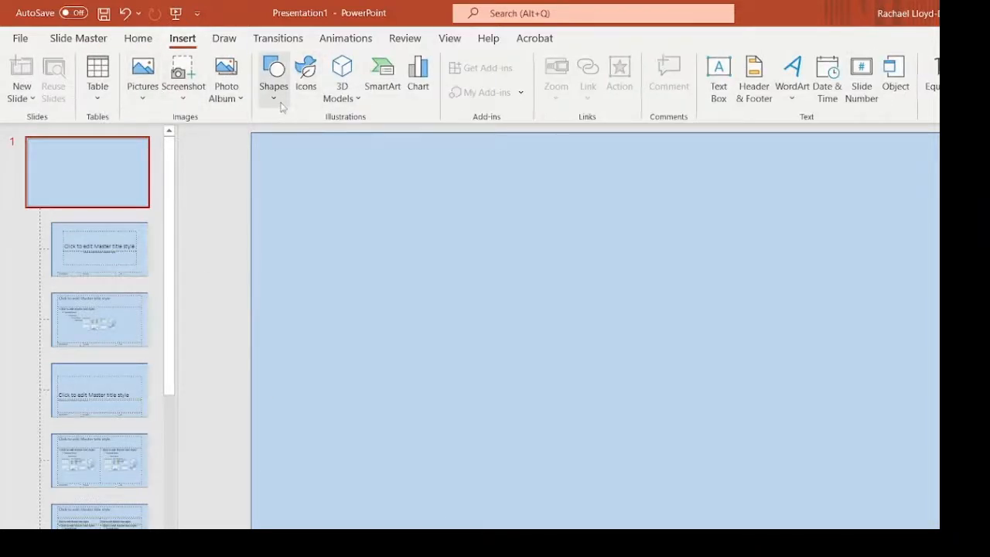
click(273, 74)
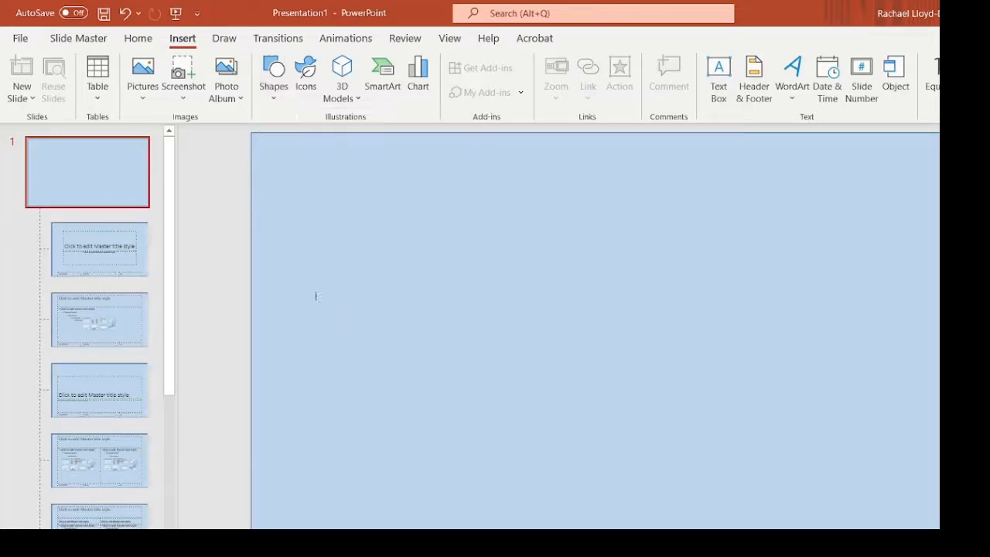
drag(266, 295, 430, 340)
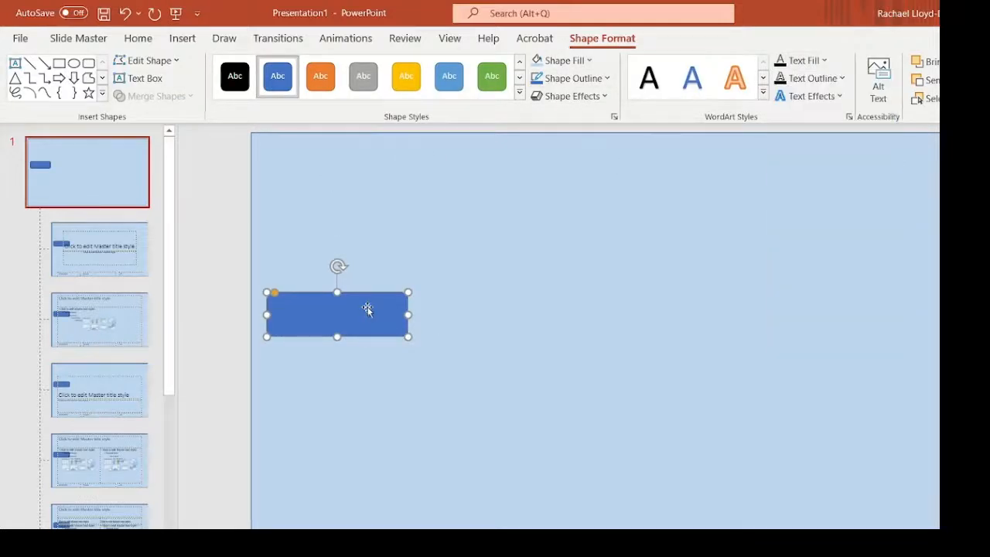
right_click(367, 309)
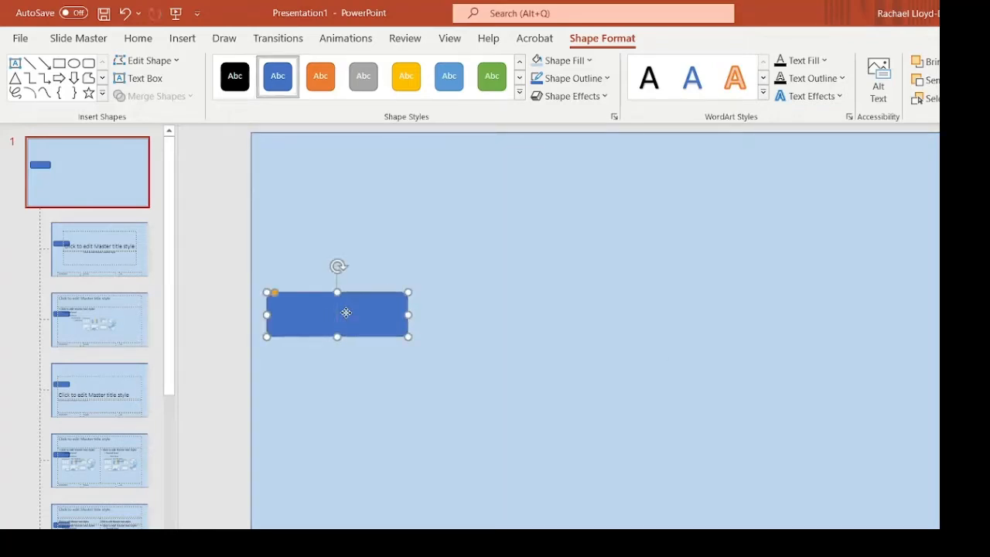
right_click(337, 313)
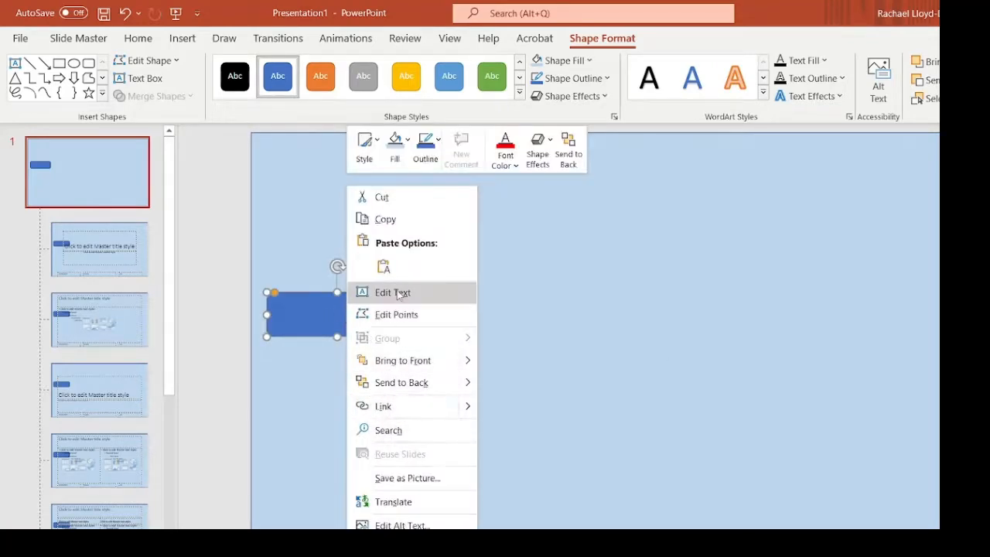
click(393, 292)
text(Home)
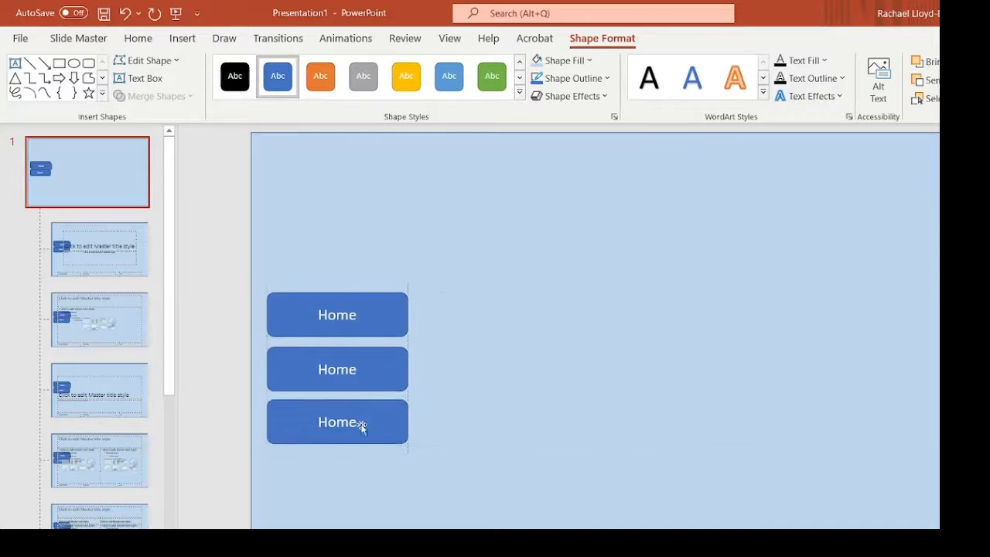
Paste copies of the Home button to stack at least five down the left
key(ctrl+v)
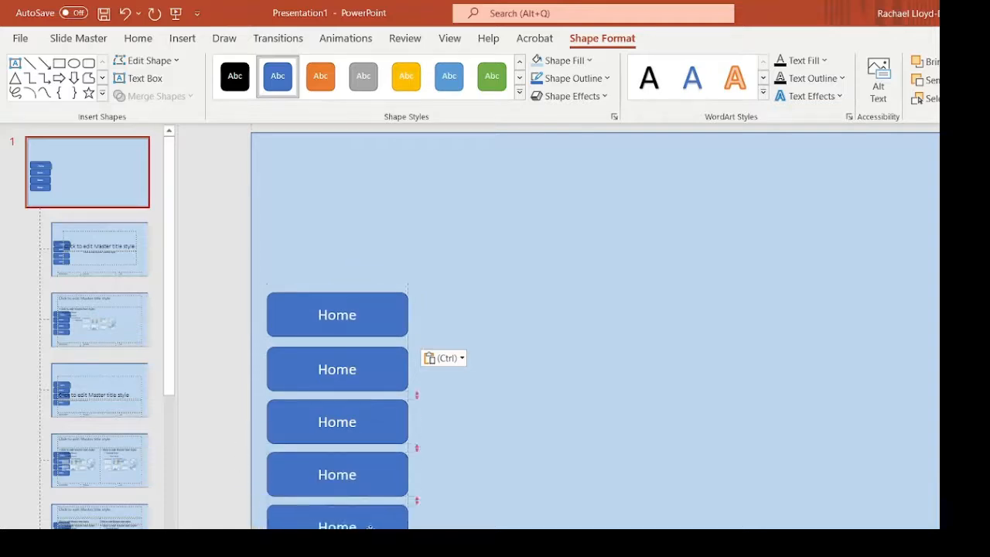
click(337, 474)
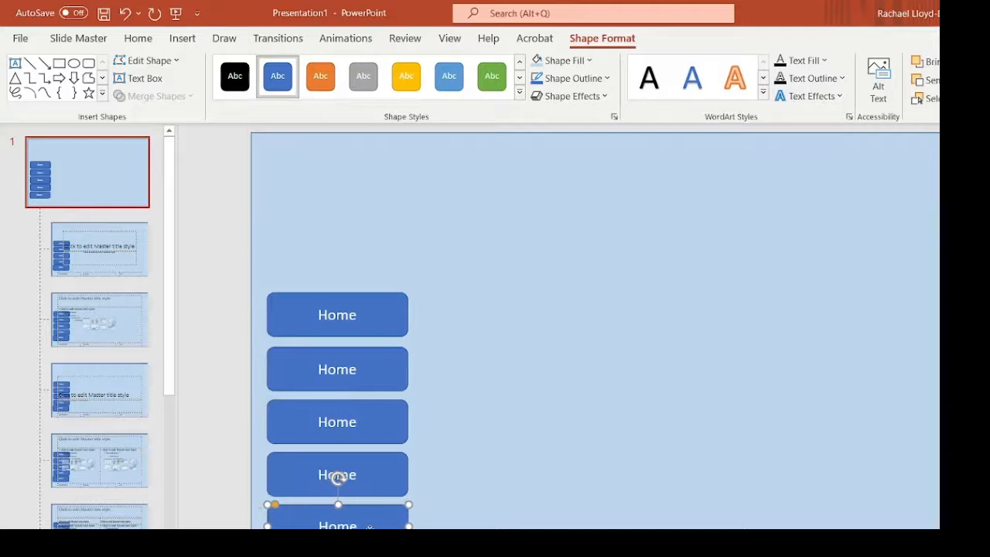
key(ctrl+v)
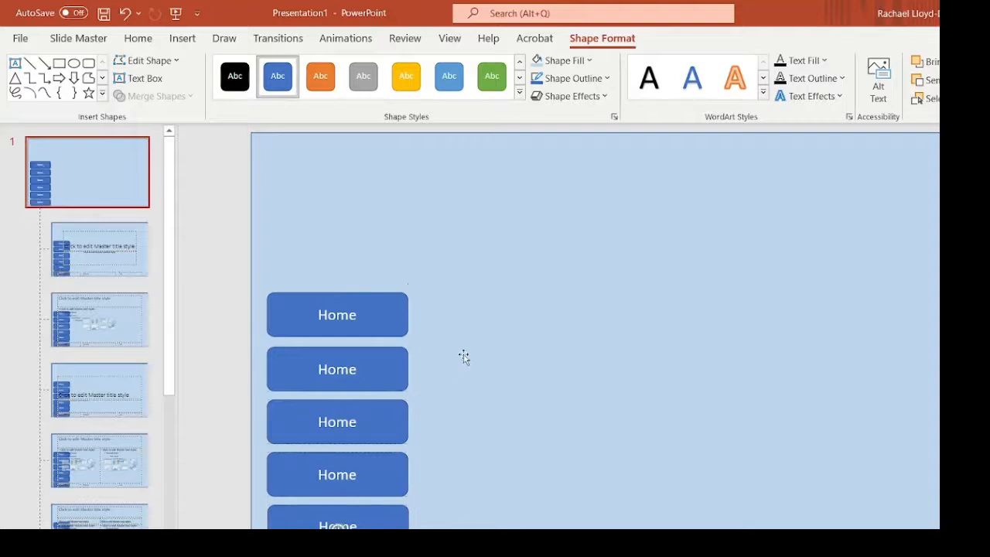
mouse_move(375, 151)
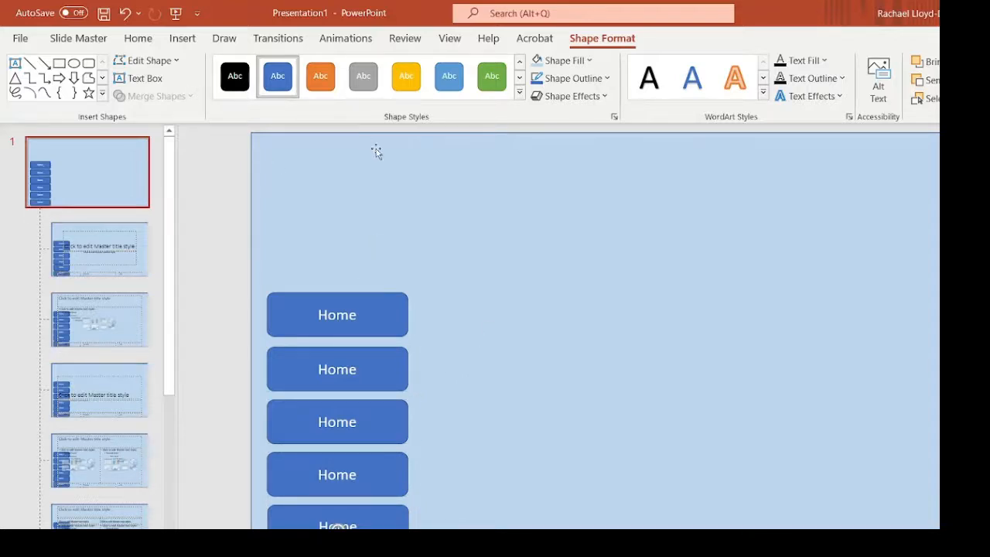
mouse_move(541, 171)
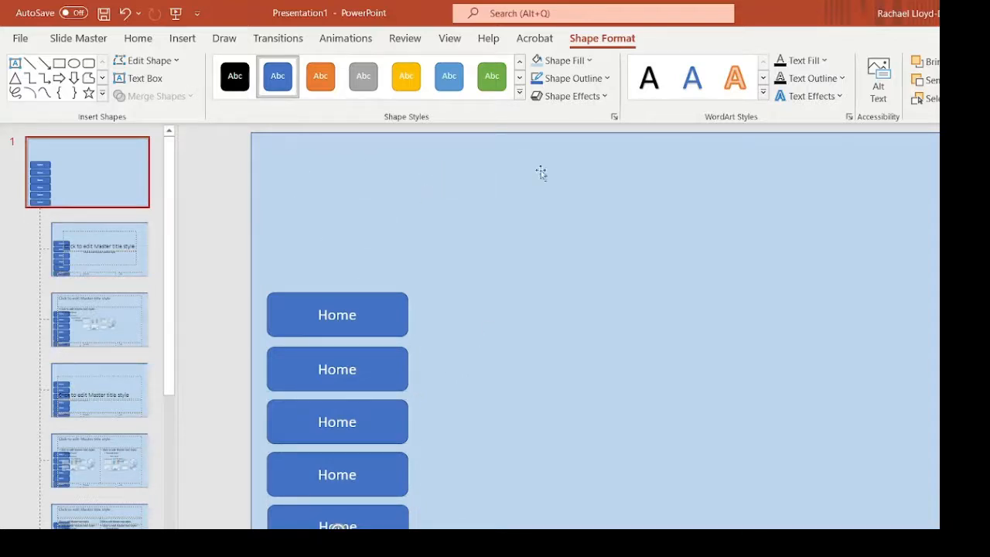
mouse_move(452, 211)
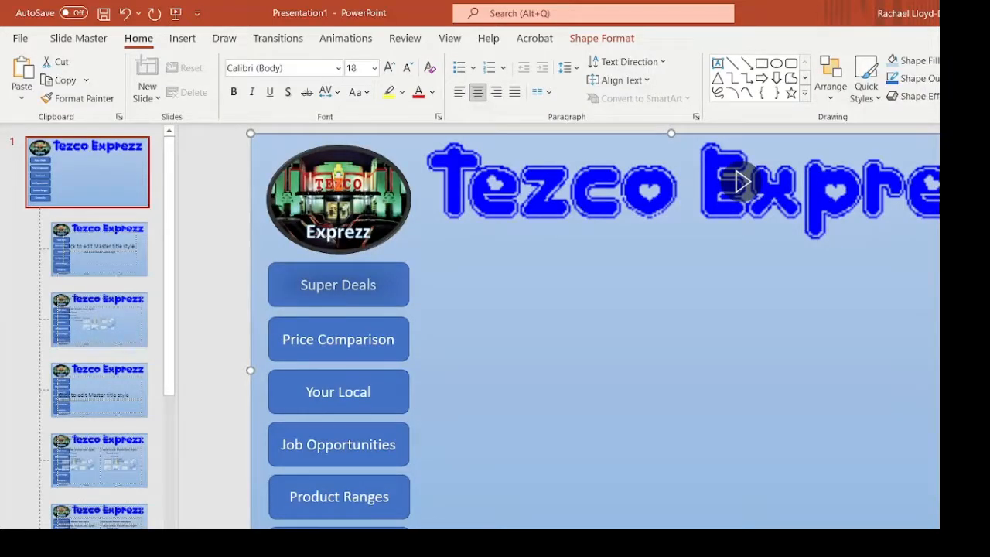
mouse_move(571, 365)
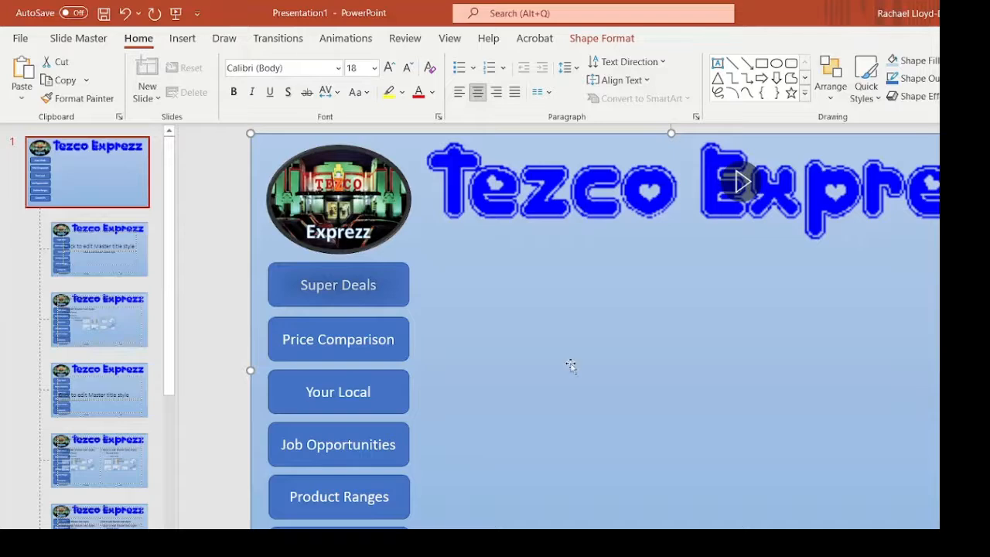
Link the Super Deals button to '1. Slide 1' as a place in this document
click(531, 207)
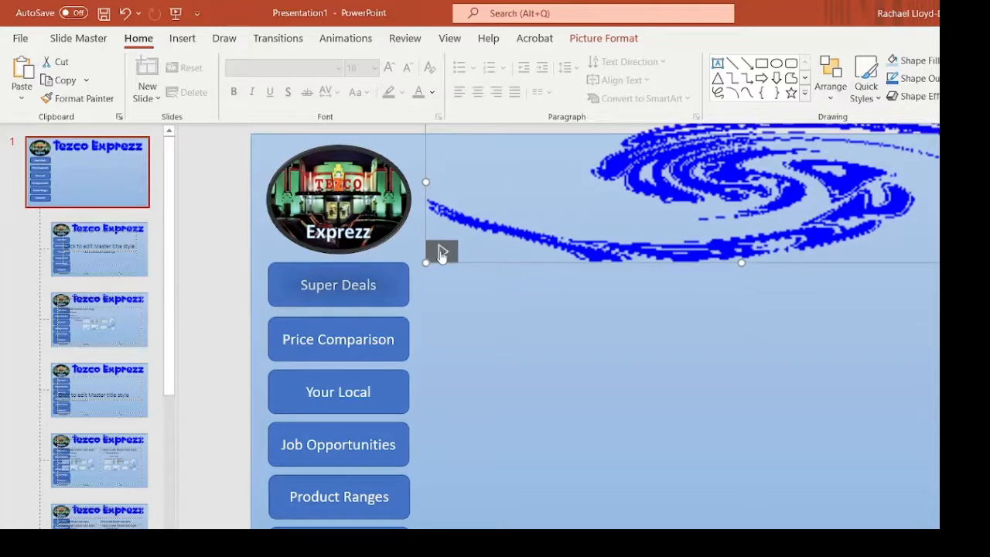
click(338, 284)
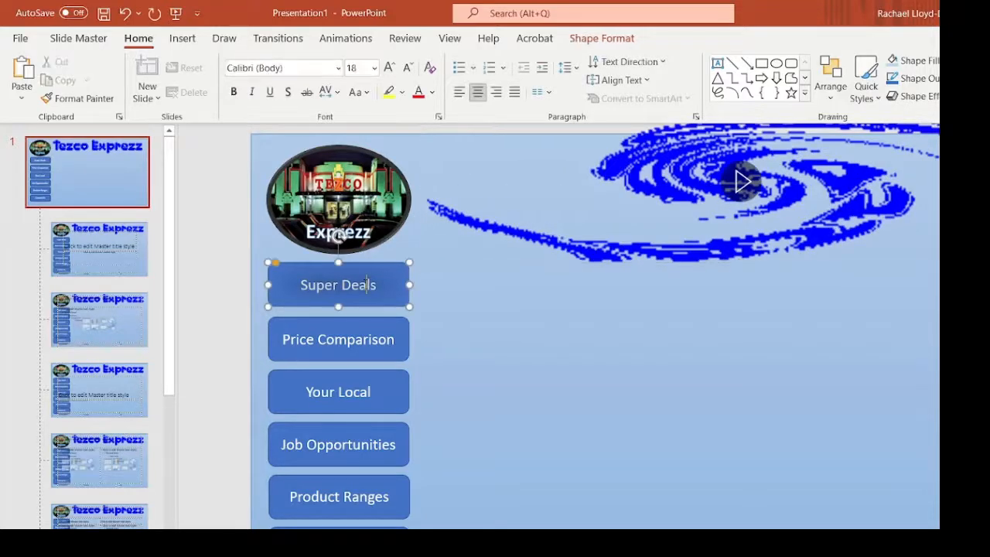
right_click(338, 285)
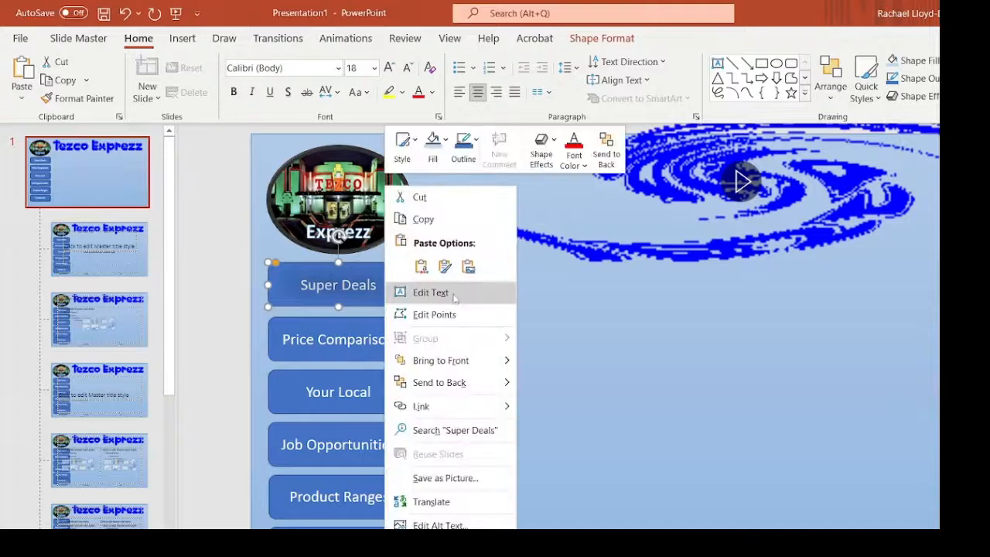
mouse_move(455, 430)
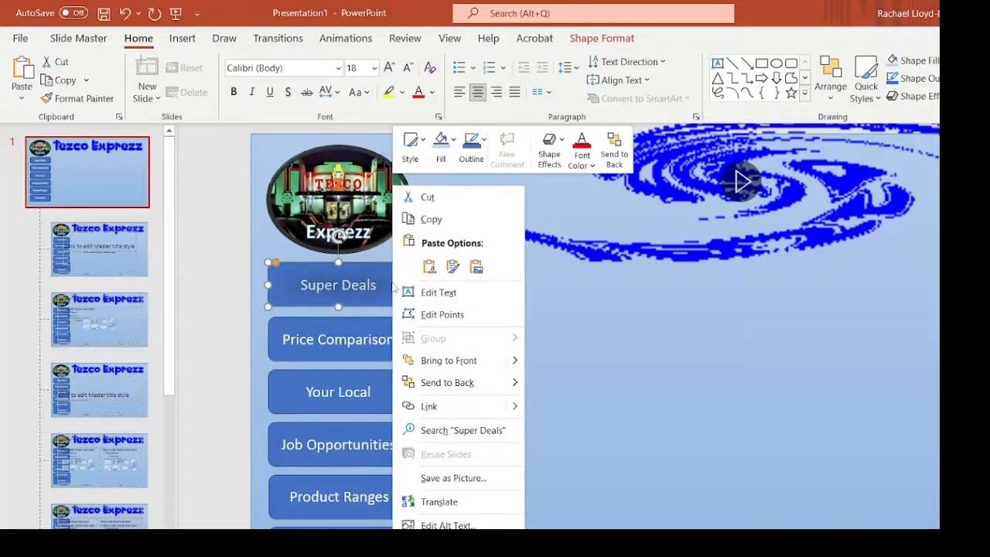
mouse_move(433, 430)
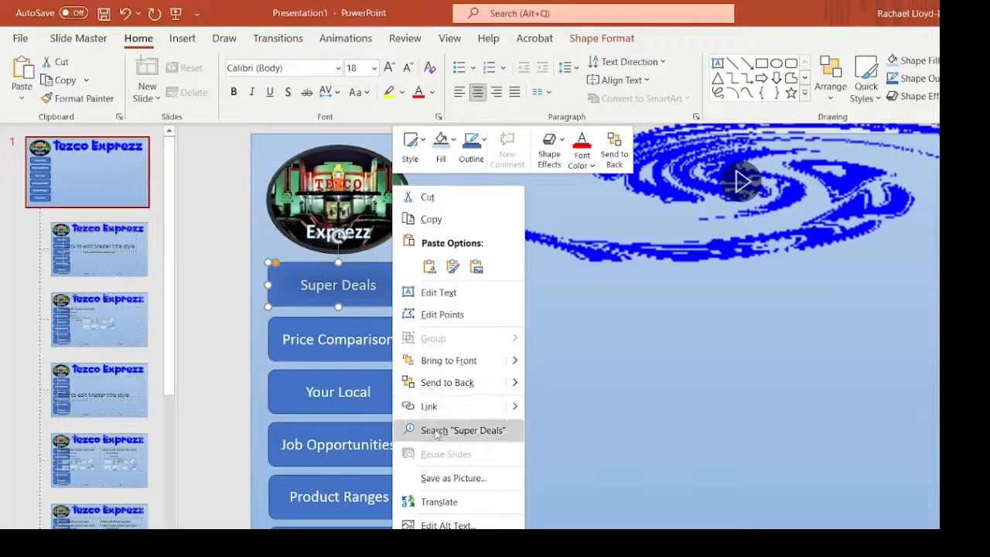
click(428, 406)
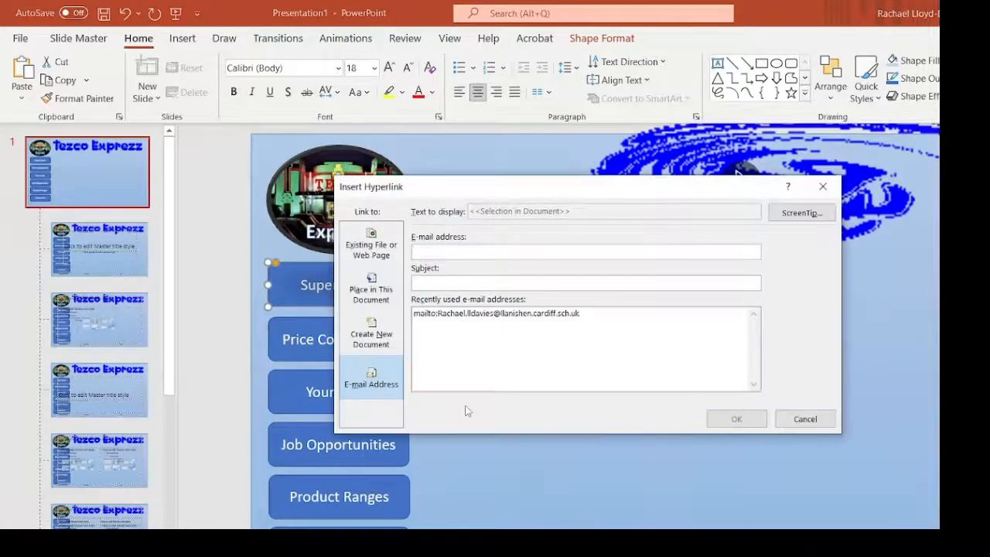
click(370, 290)
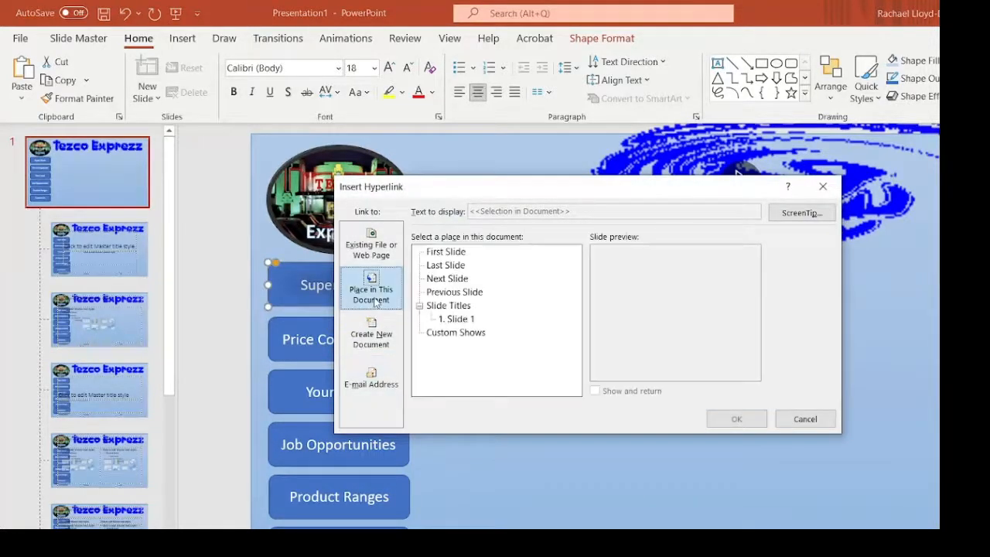
click(457, 318)
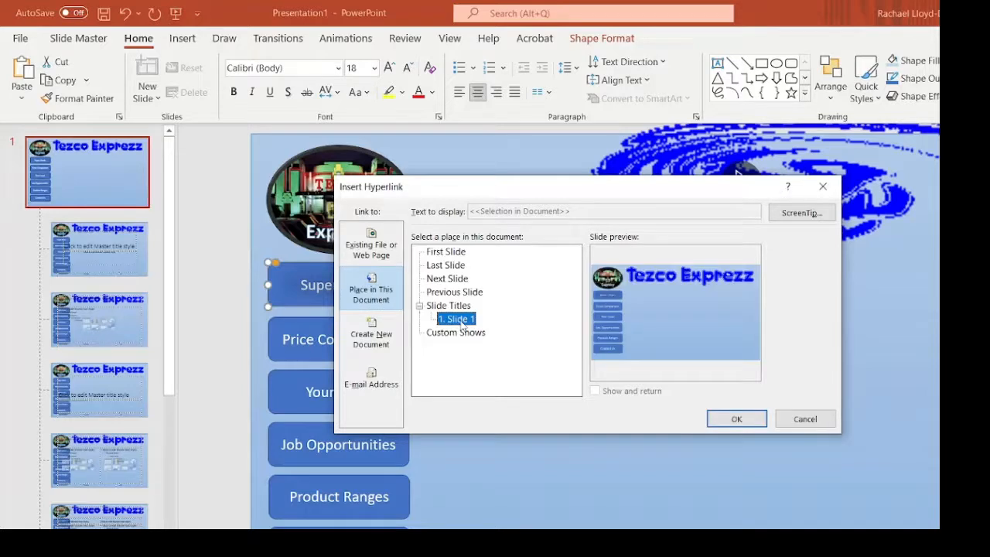
mouse_move(722, 443)
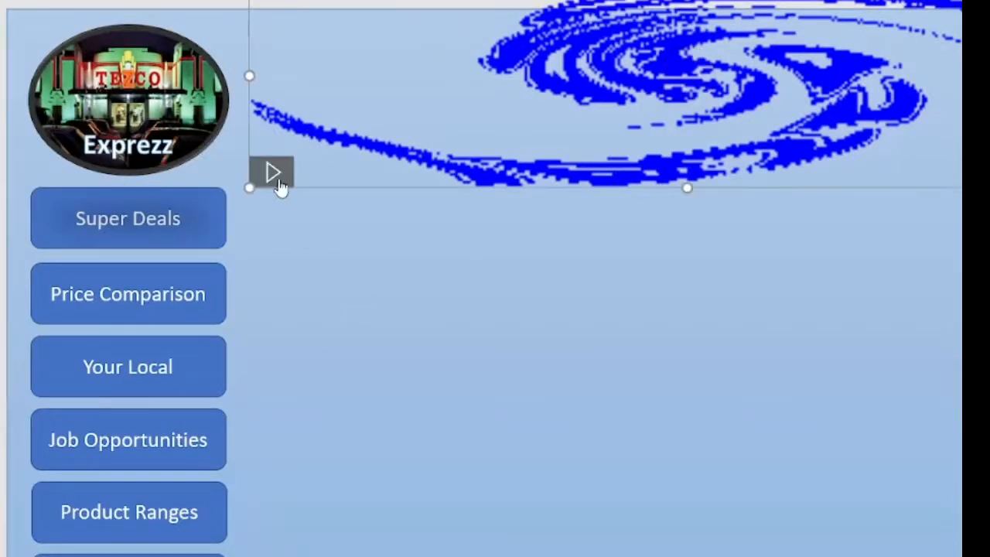
Replay the title animation, then apply Split to the round Tezco Exprezz logo
click(271, 172)
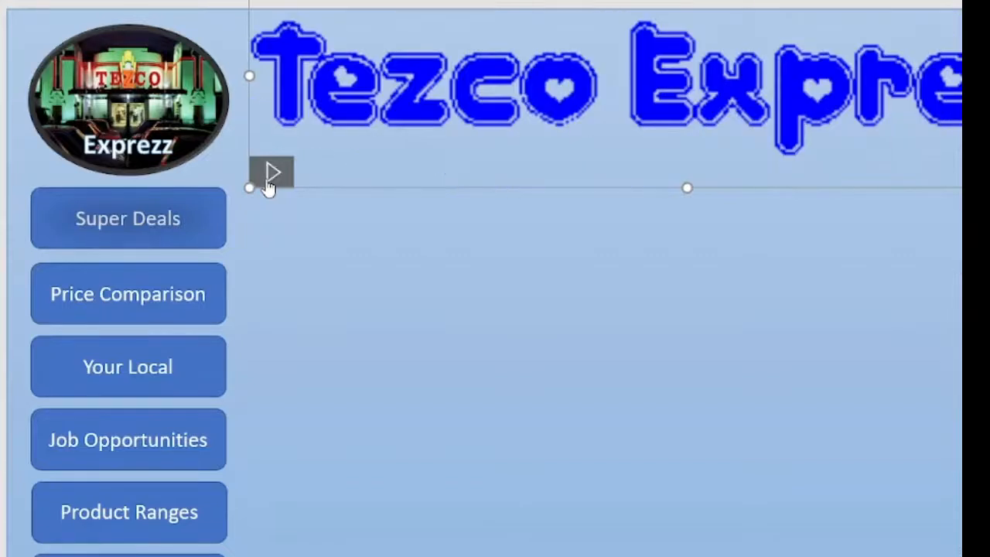
mouse_move(450, 451)
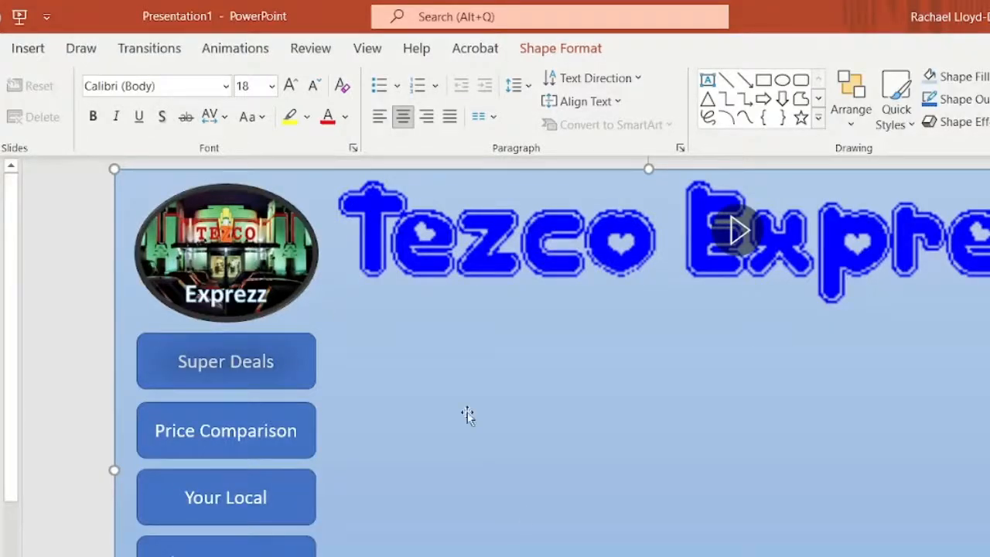
click(225, 252)
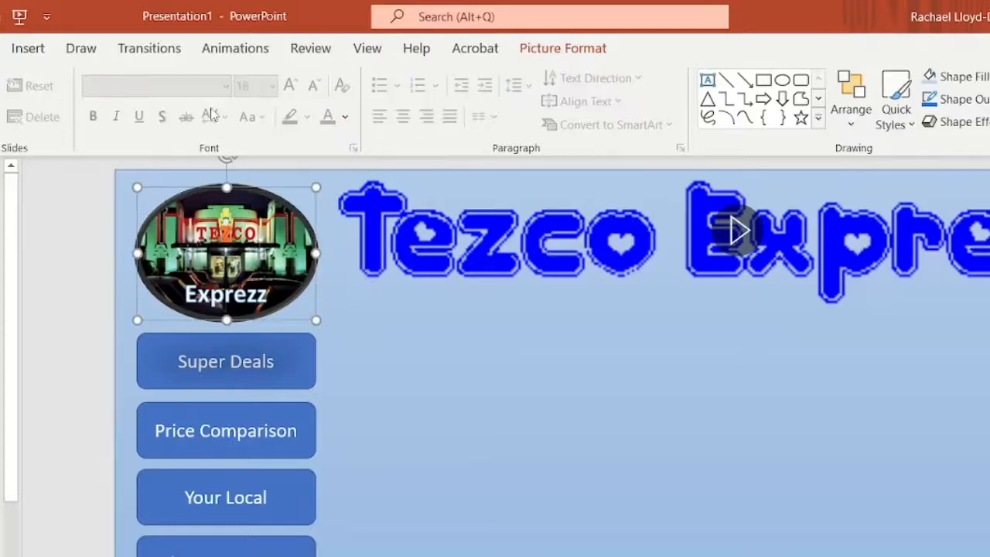
click(235, 48)
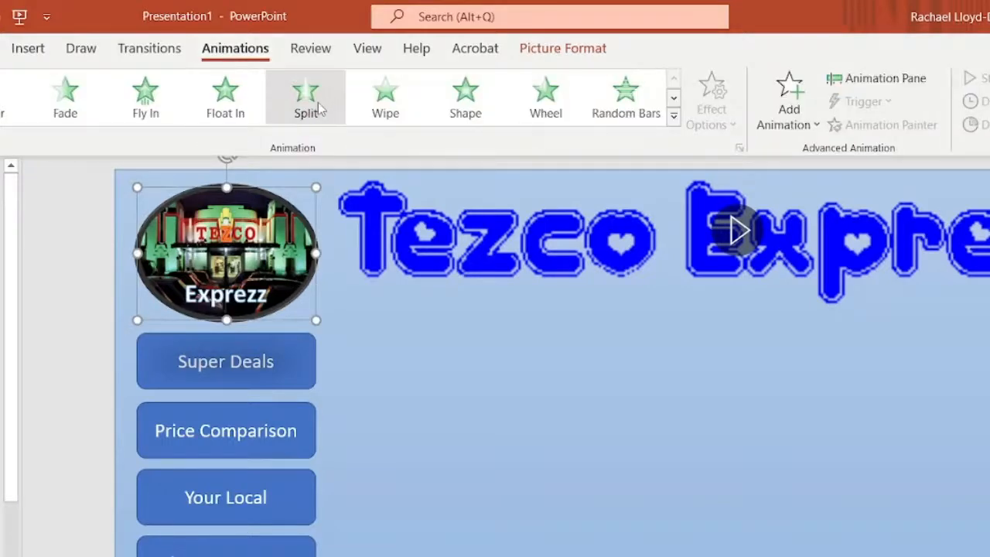
click(305, 93)
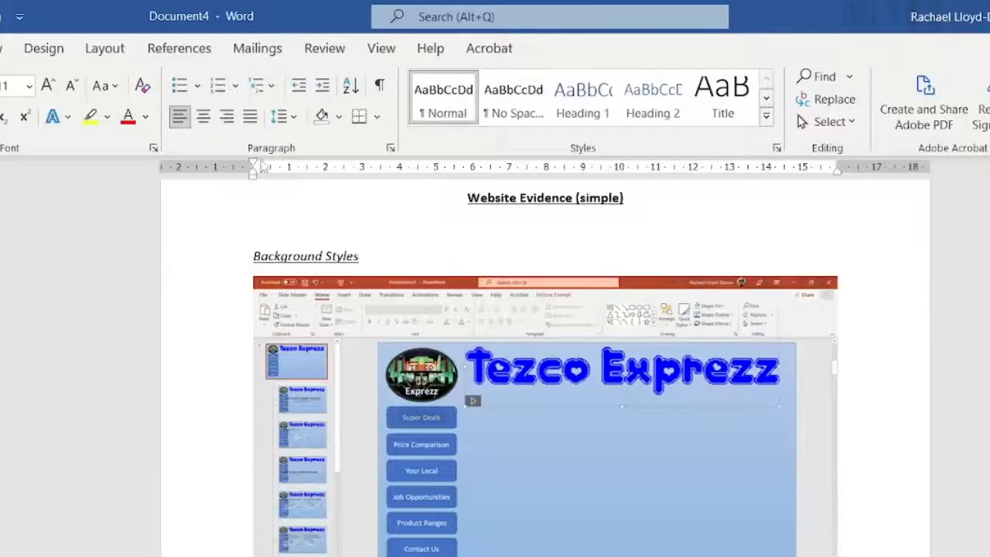
scroll(down, 3)
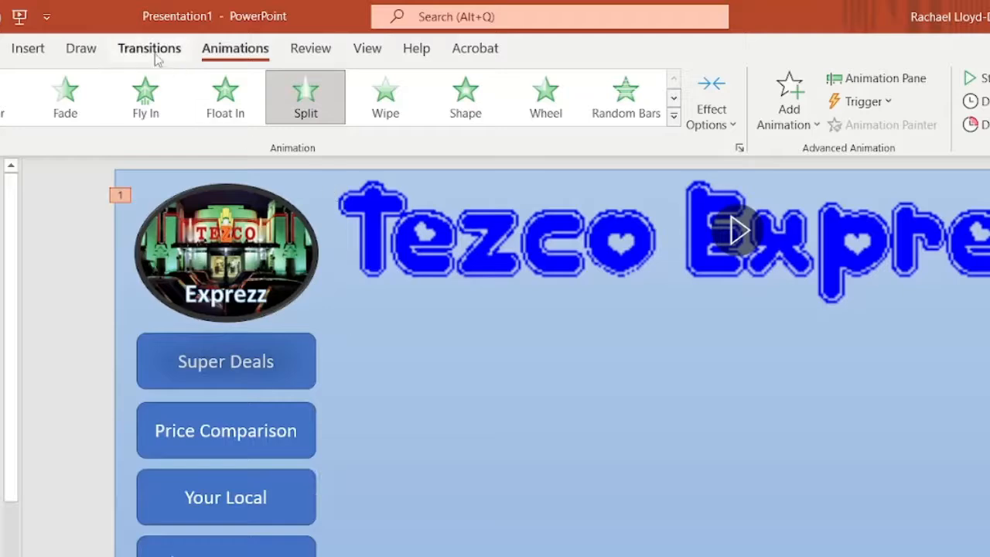
Apply the Split transition to the slide
click(148, 48)
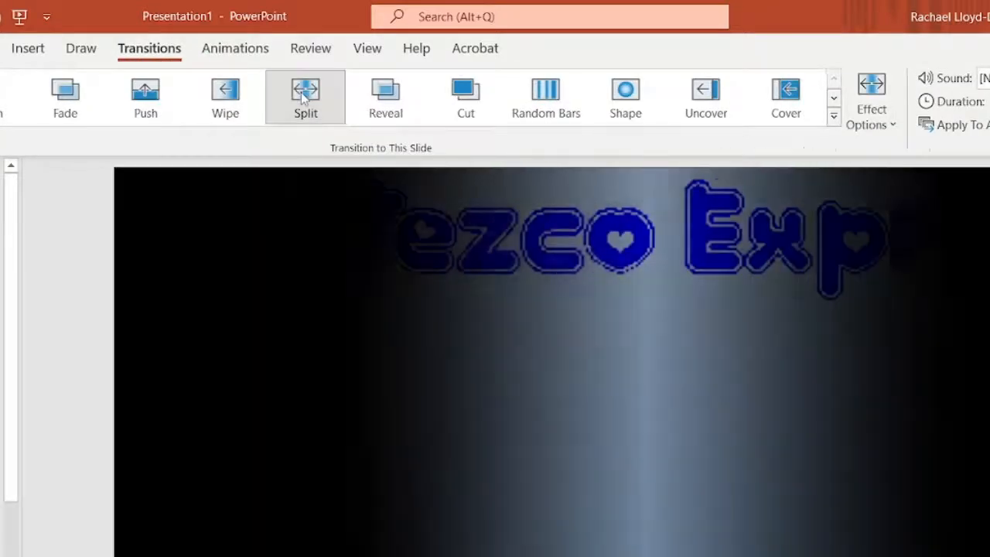
click(305, 91)
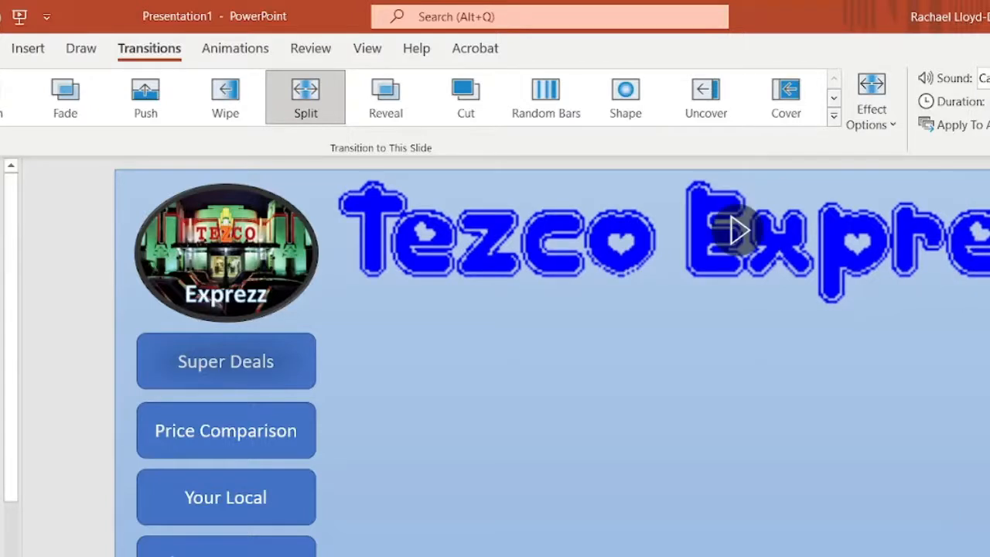
mouse_move(965, 427)
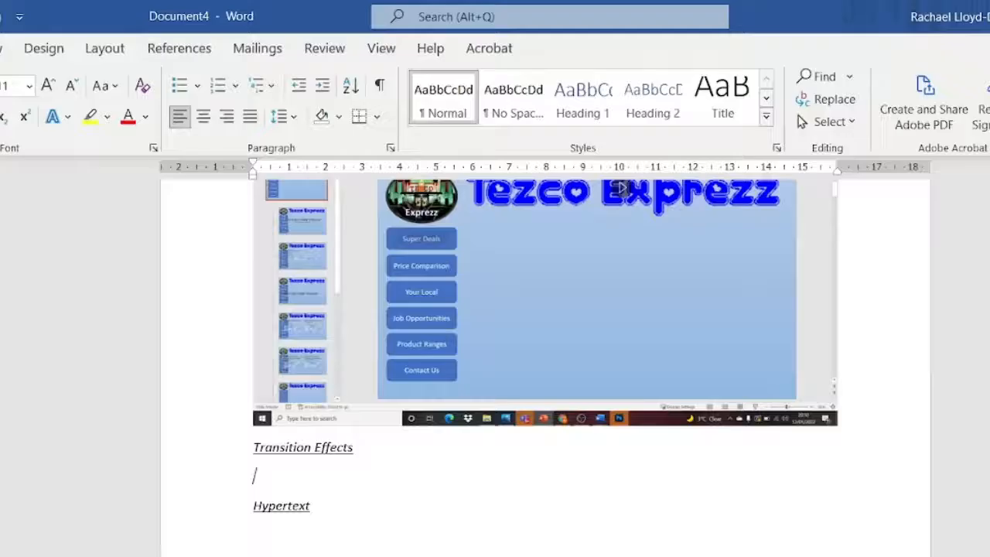
Scroll through the Word evidence document to review the Split transition screenshot
scroll(up, 3)
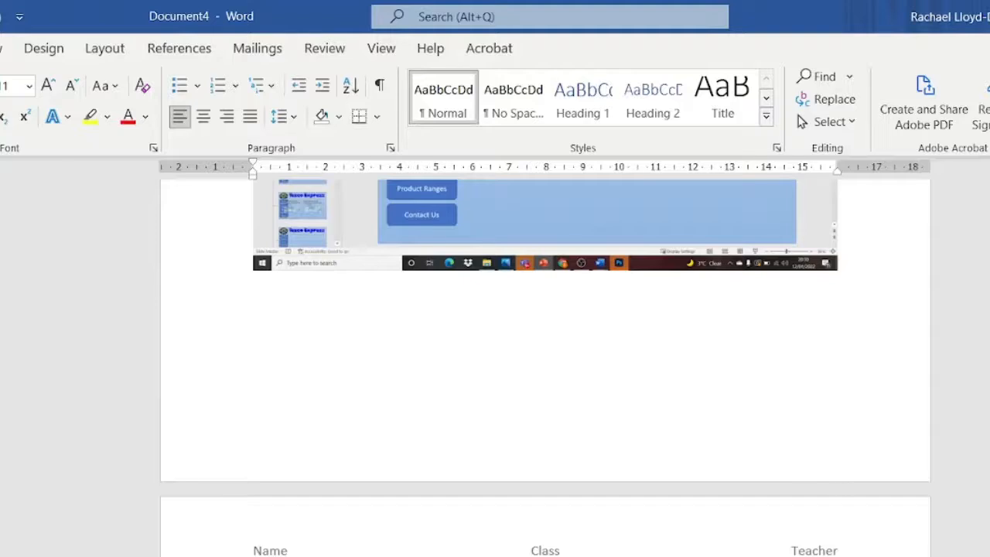
scroll(down, 3)
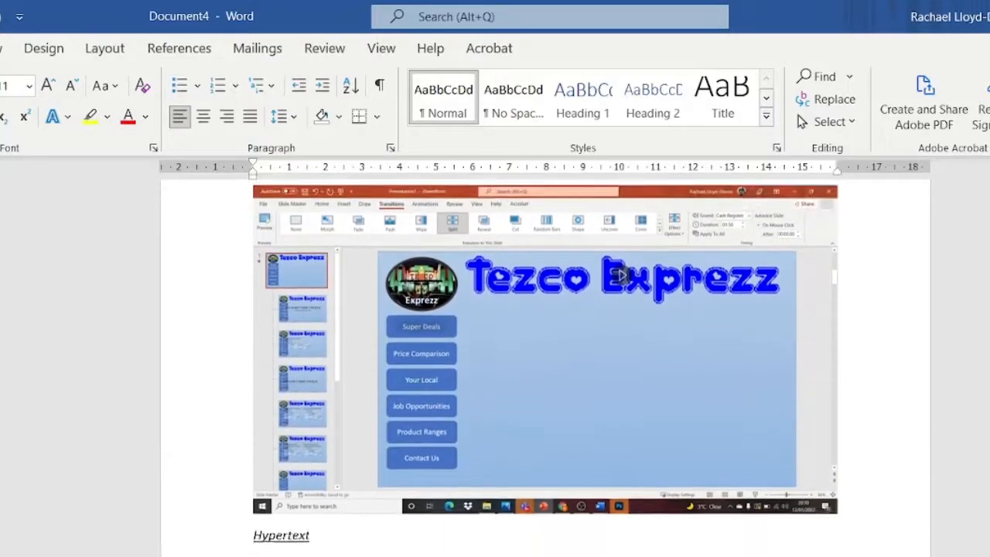
scroll(down, 3)
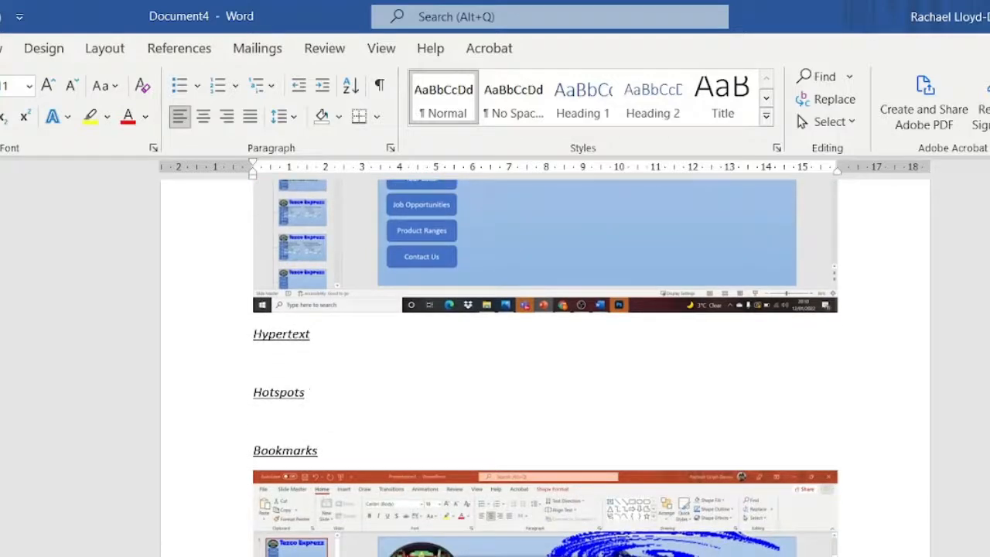
scroll(down, 3)
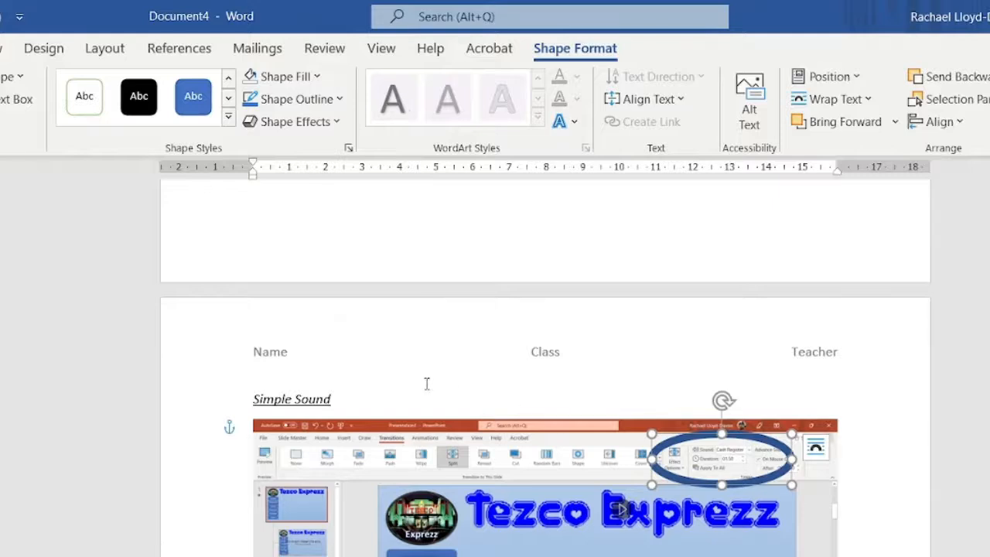
Append '- Added a cash register sound on the transition' to the Simple Sound heading
text(- Ad)
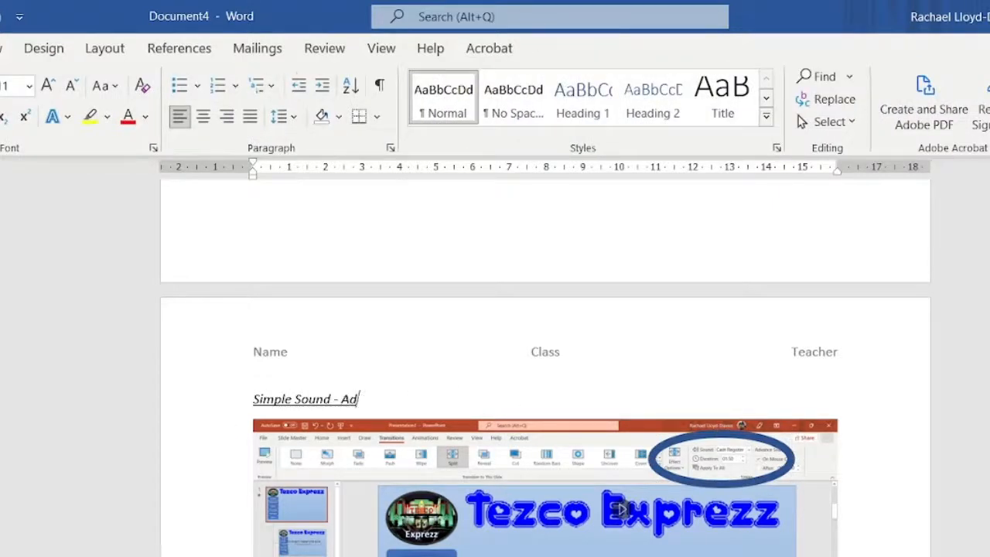
text(ded a cash)
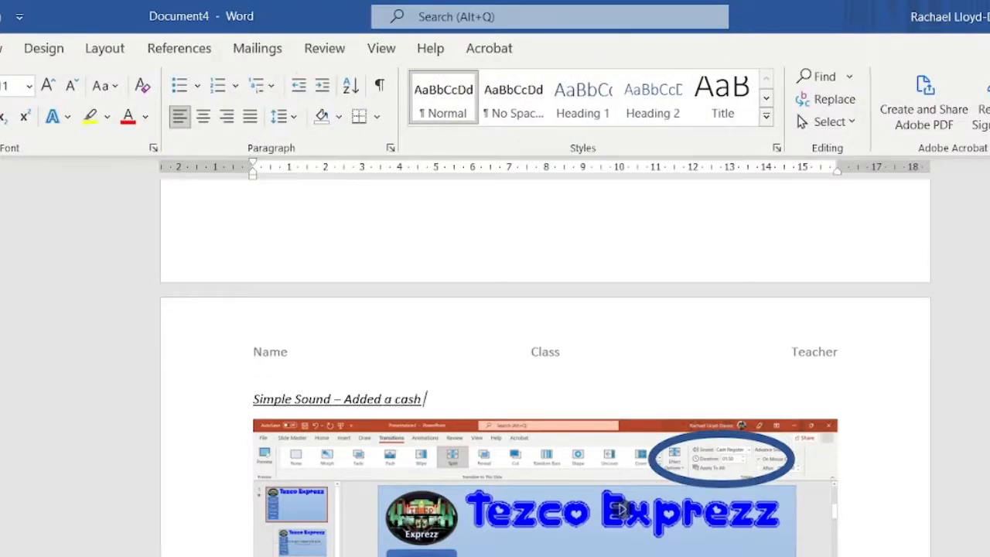
text(register)
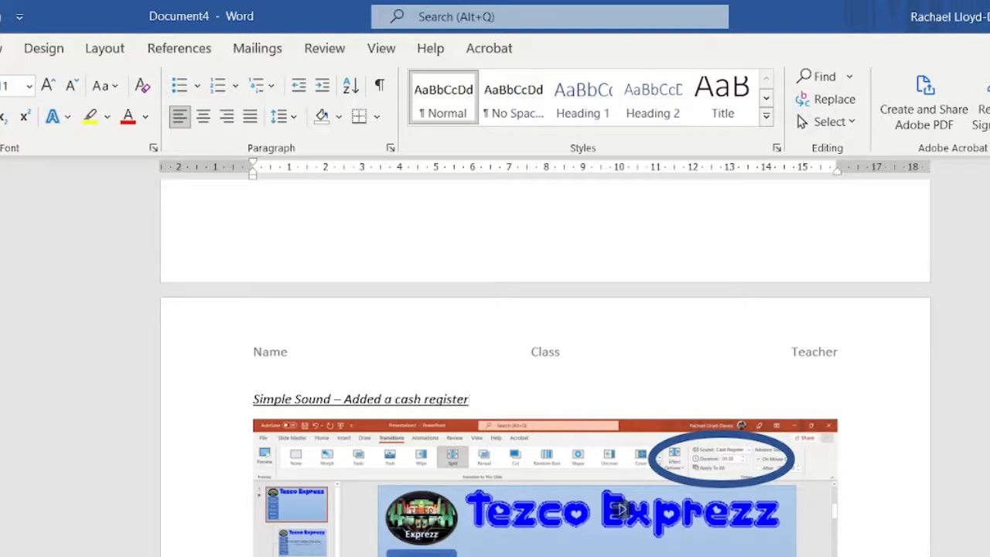
text(sound)
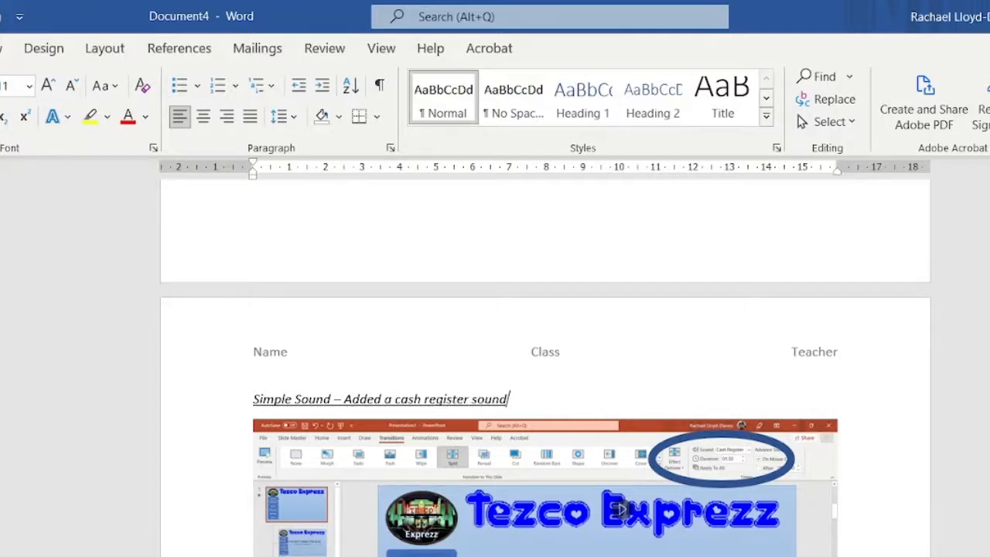
text(on)
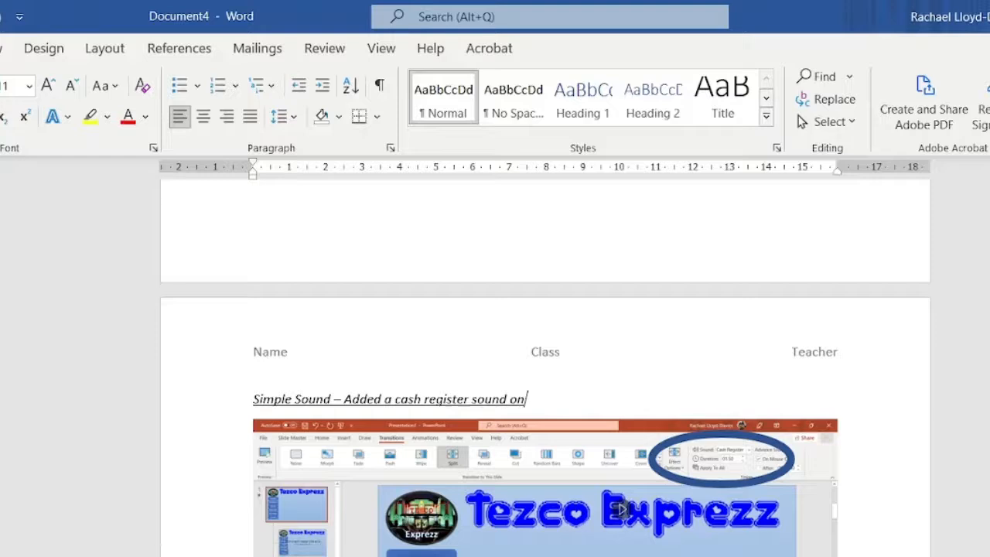
text(the transition)
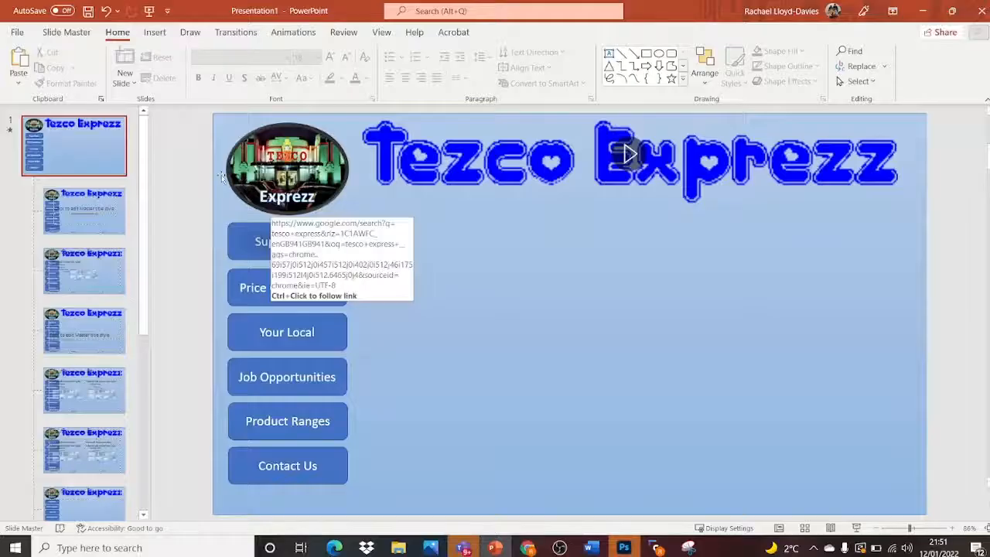
Draw a text box along the master slide's bottom centre reading 'Click to view COP26 Details'
click(154, 32)
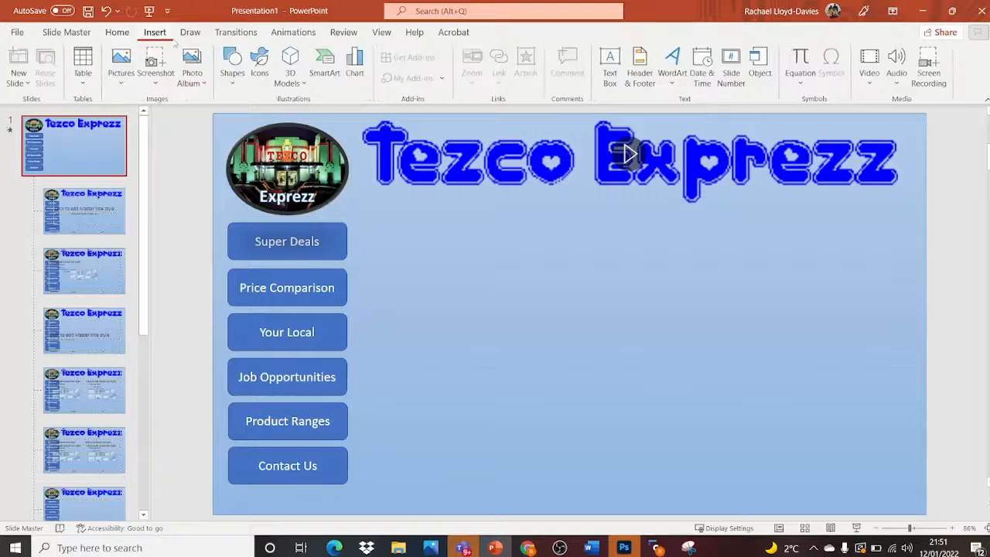
click(609, 63)
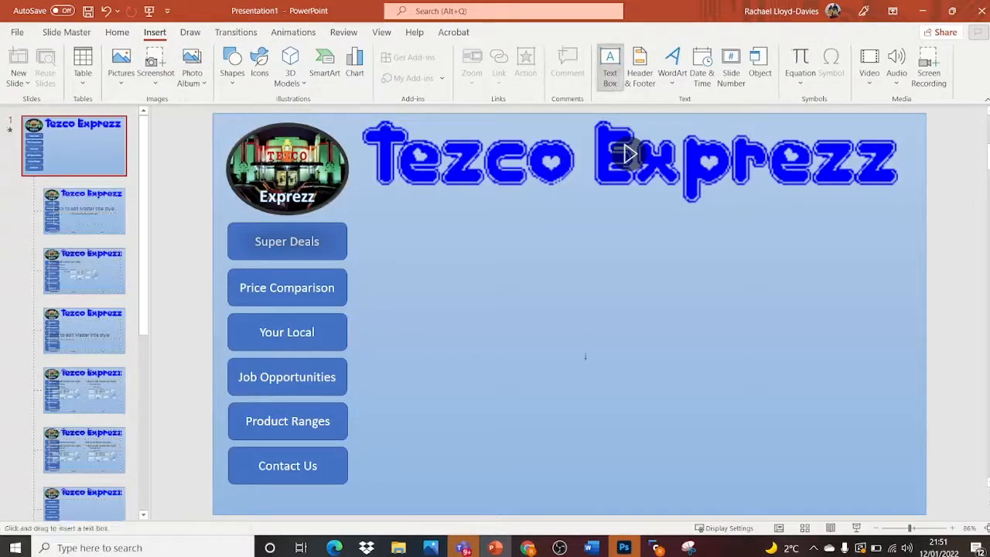
drag(509, 491, 709, 516)
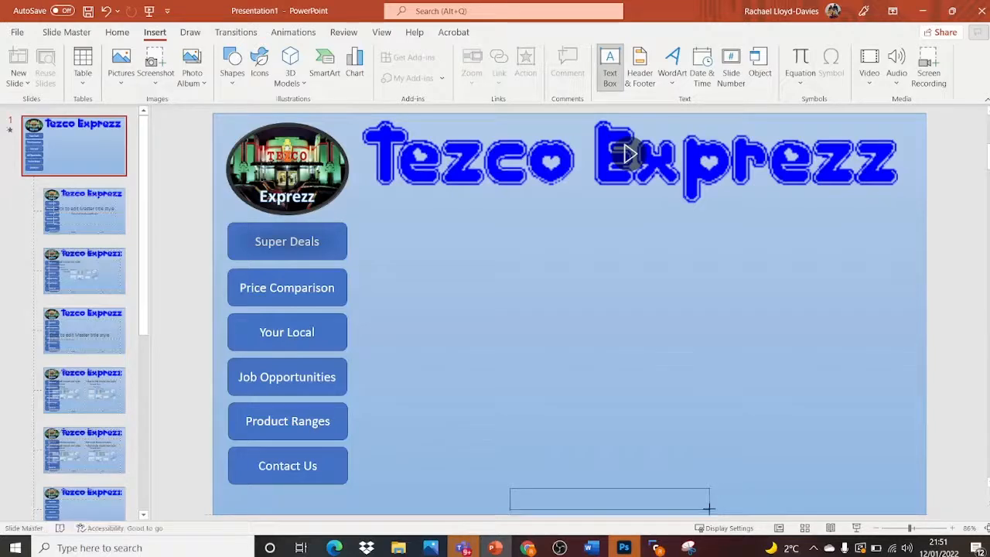
drag(509, 496, 709, 509)
text(Click)
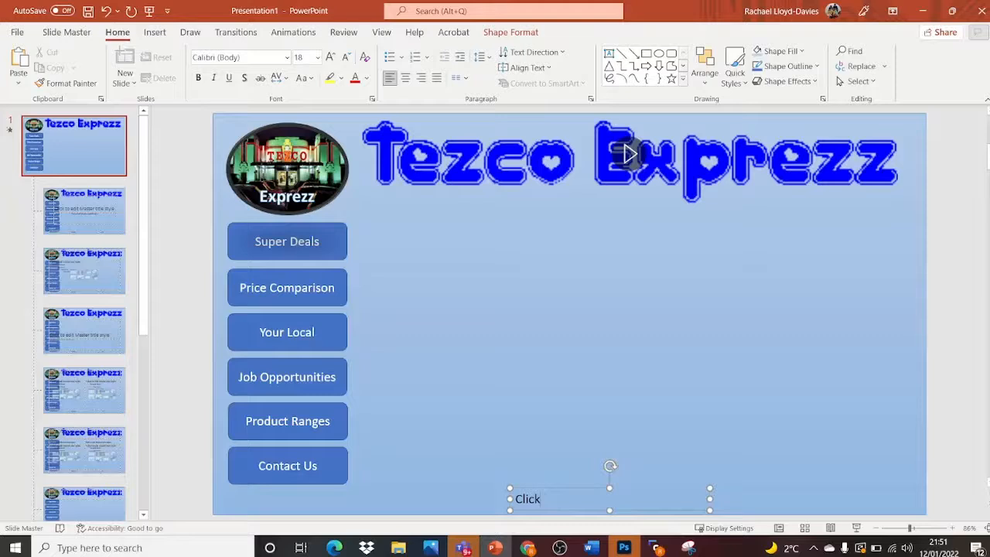
text(to view)
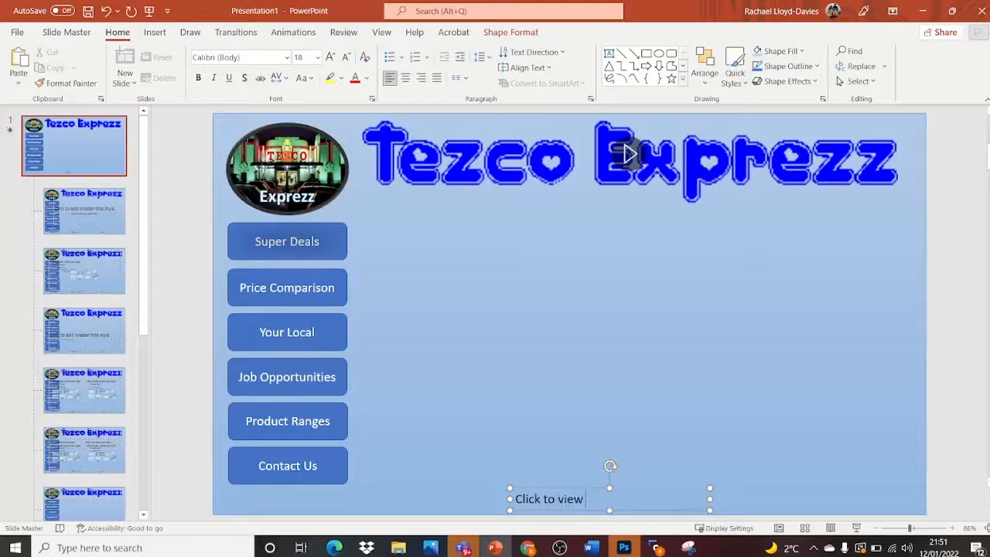
text(COP)
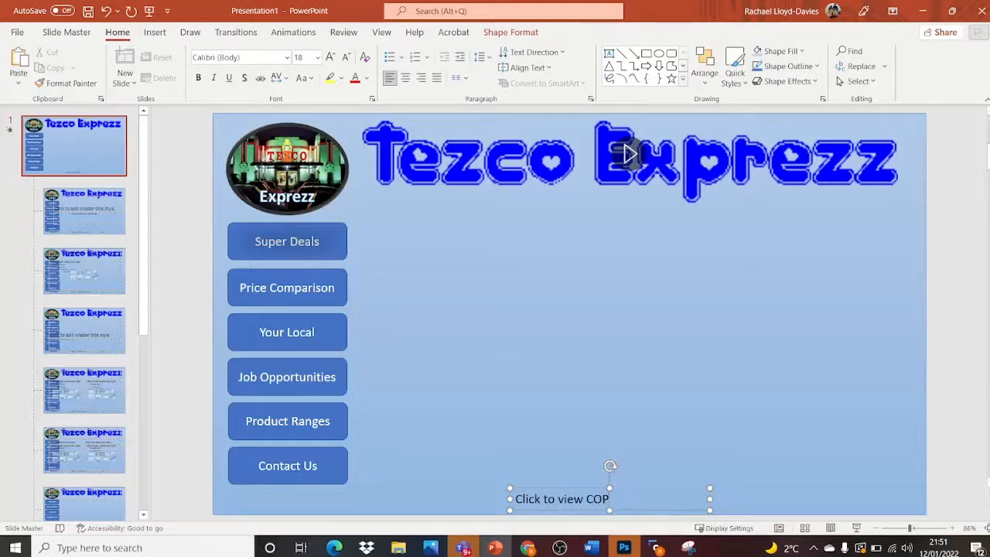
text(26 Detai)
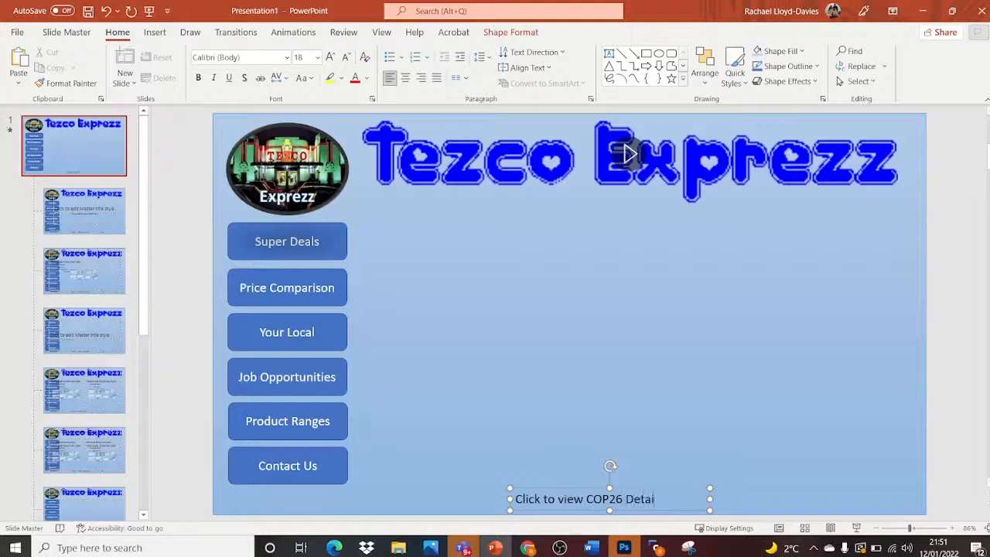
text(ls)
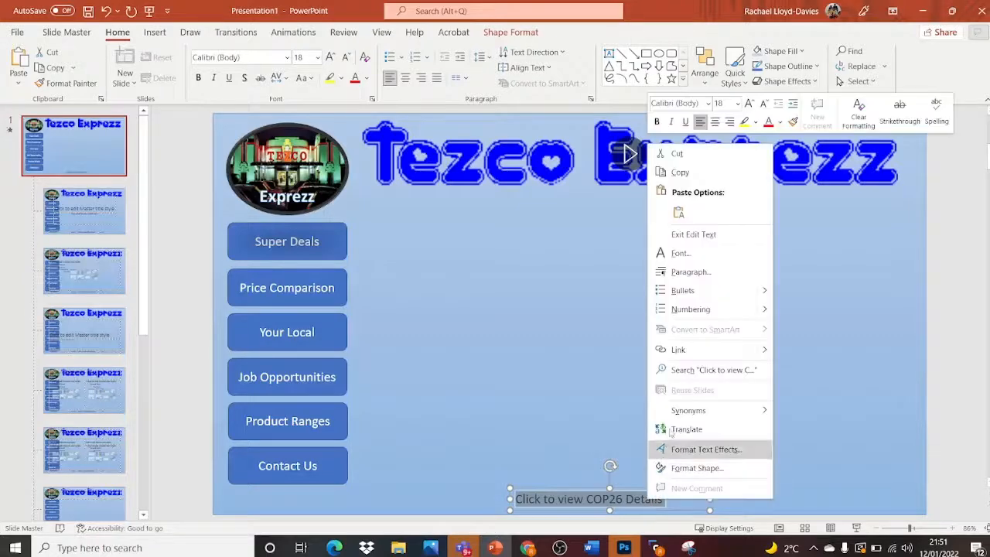
click(677, 349)
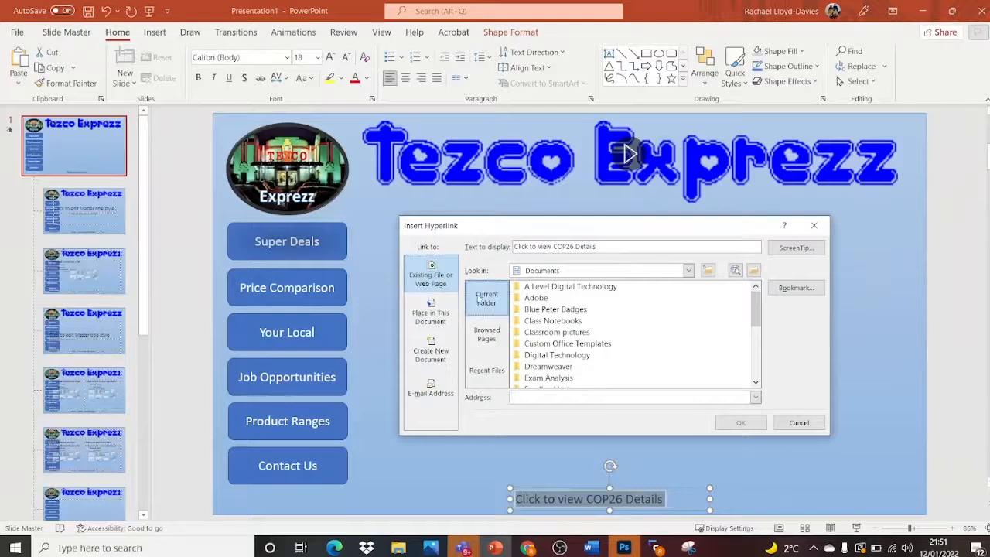
click(630, 396)
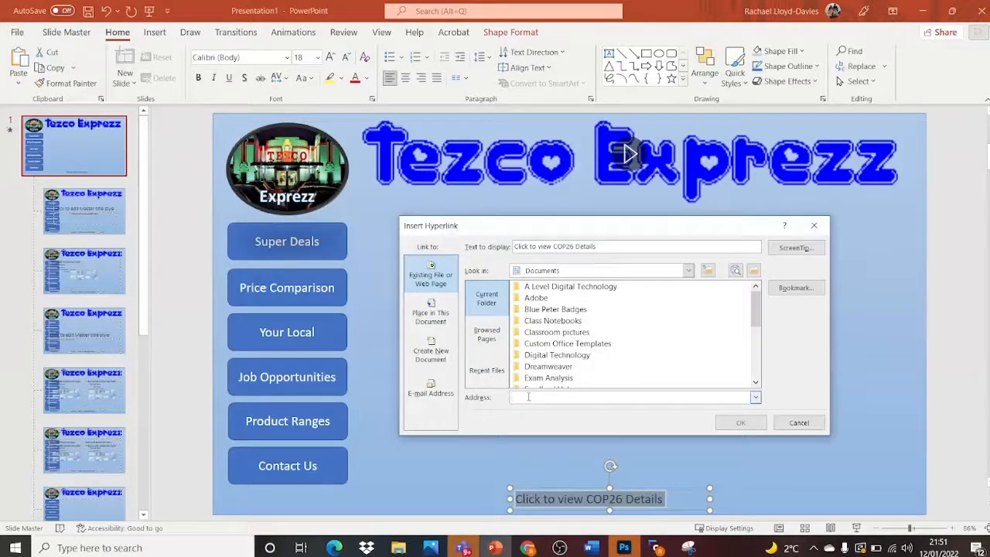
text(https://www.tescoplc.com/cop26/)
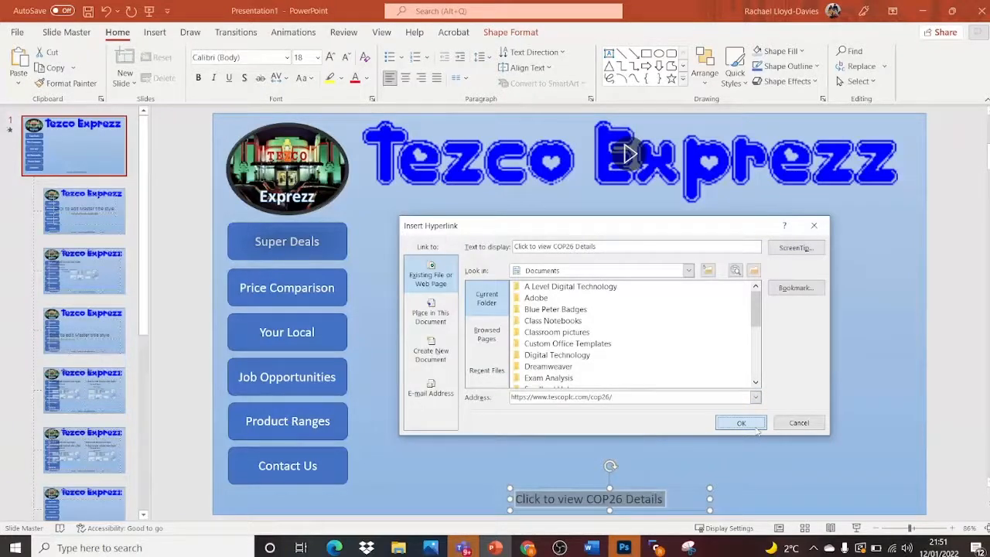
click(740, 422)
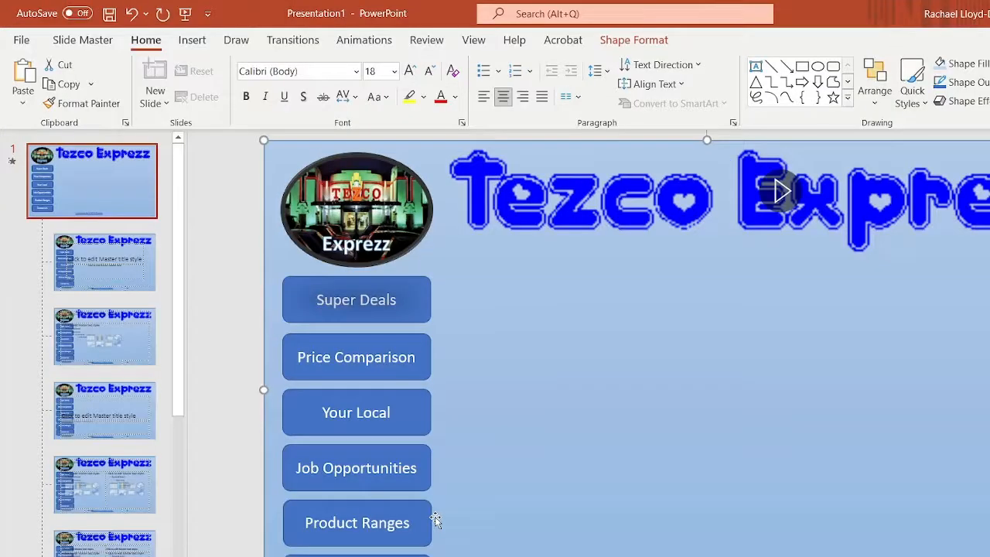
Hyperlink the Tezco Exprezz logo to the web address, after abandoning a Slide 1 link
click(357, 209)
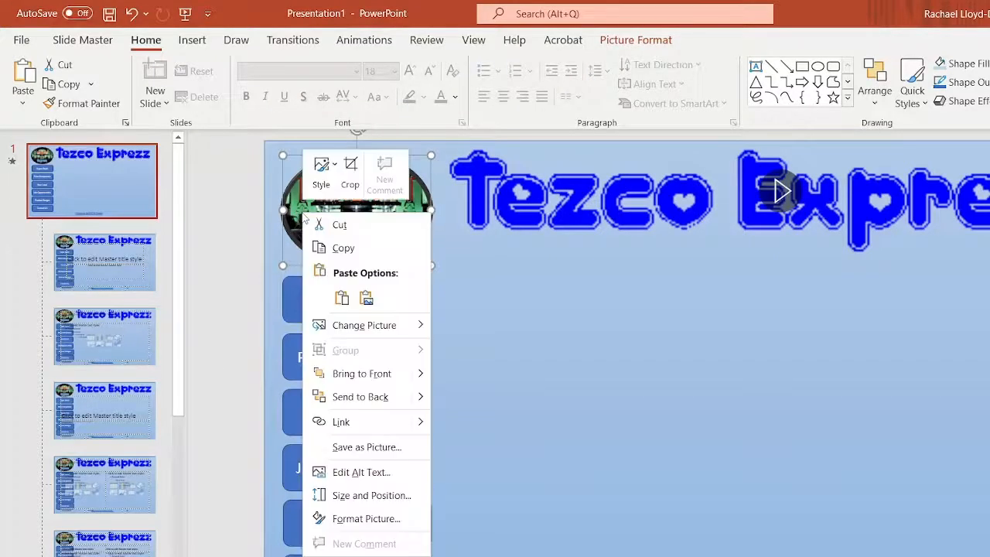
mouse_move(409, 421)
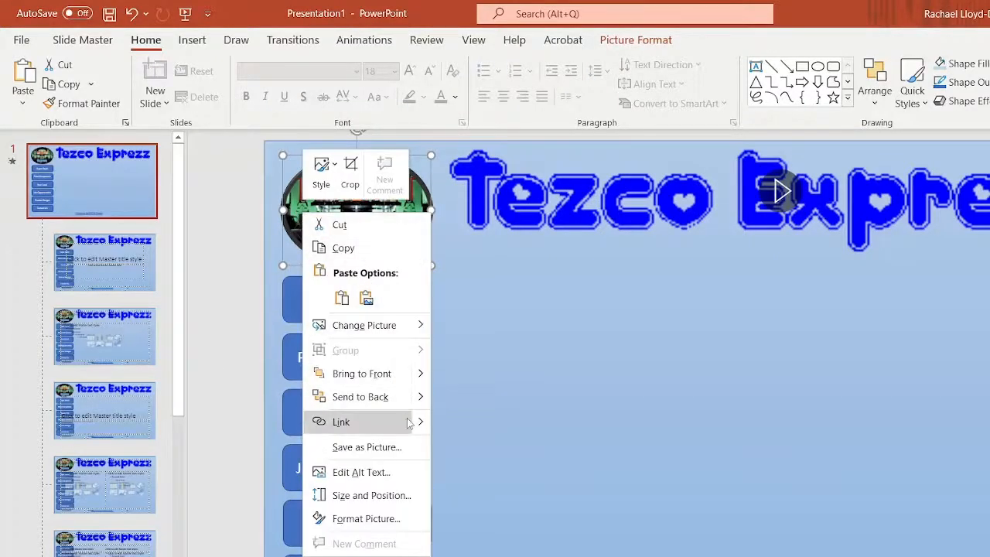
click(341, 421)
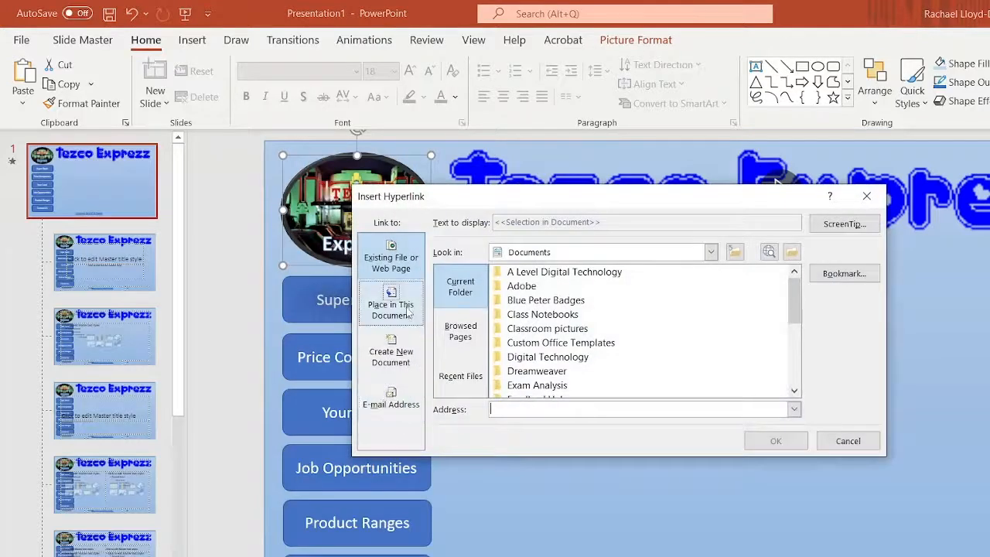
click(390, 302)
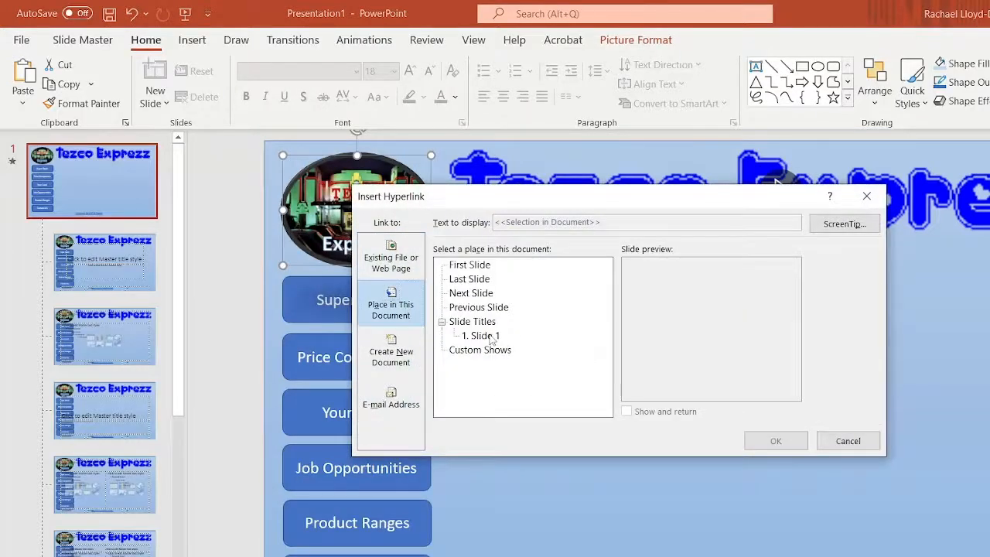
click(480, 336)
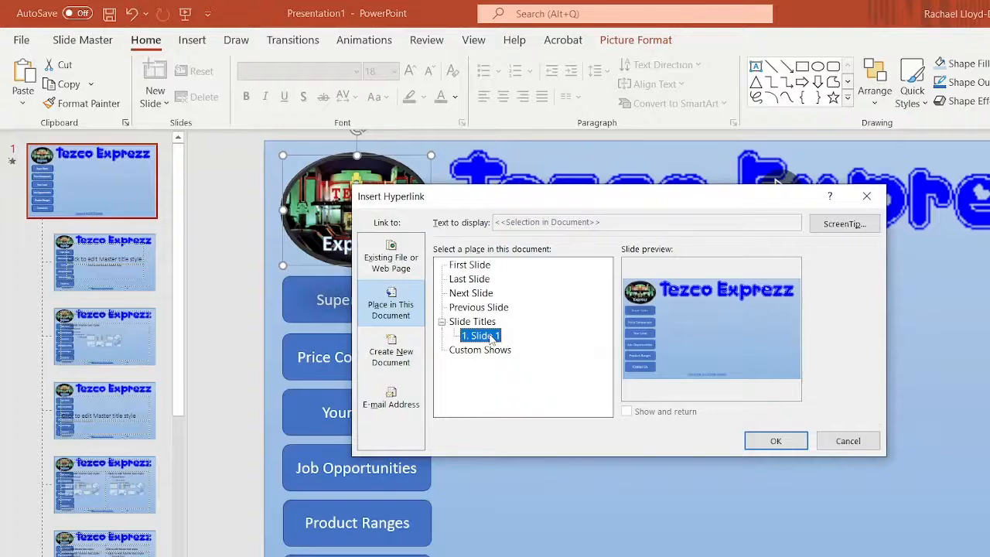
mouse_move(848, 440)
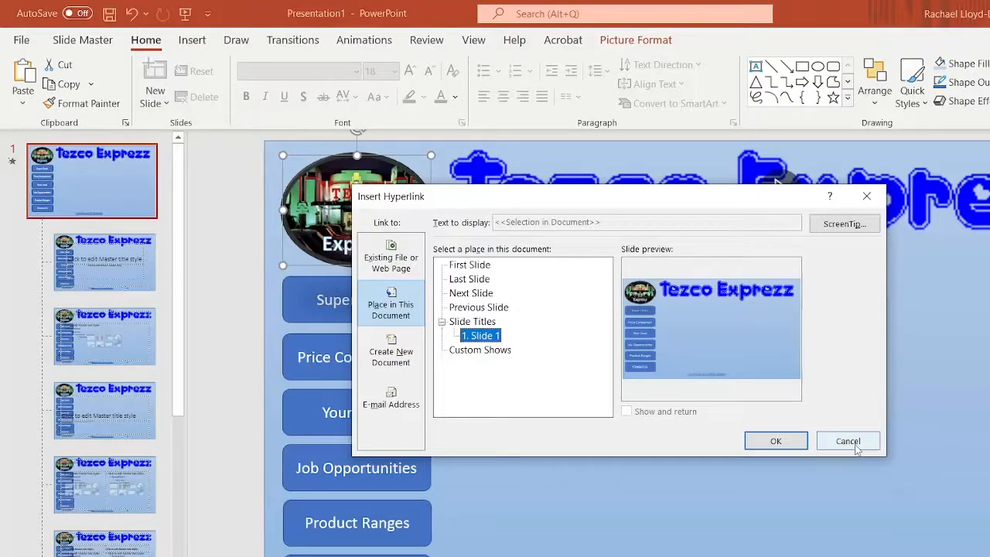
click(391, 255)
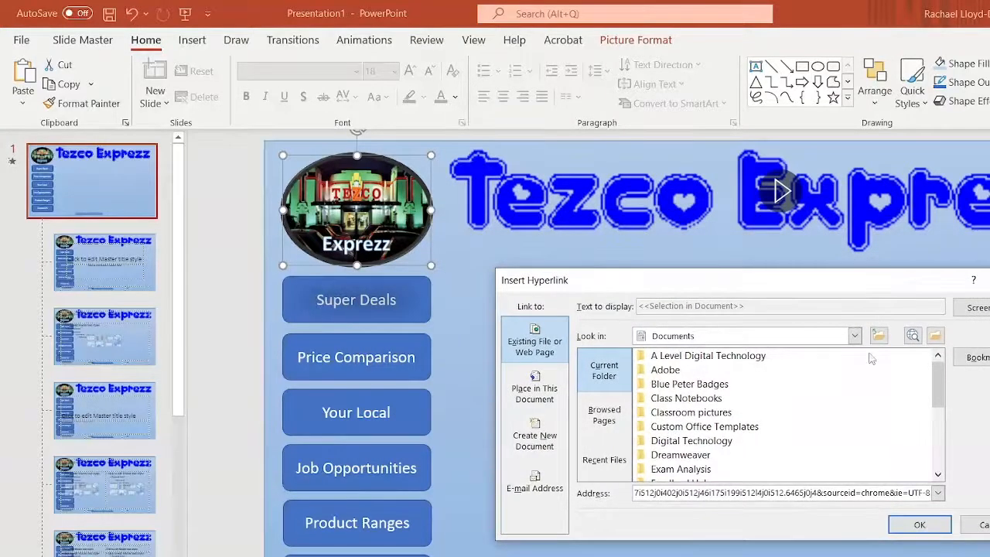
mouse_move(919, 524)
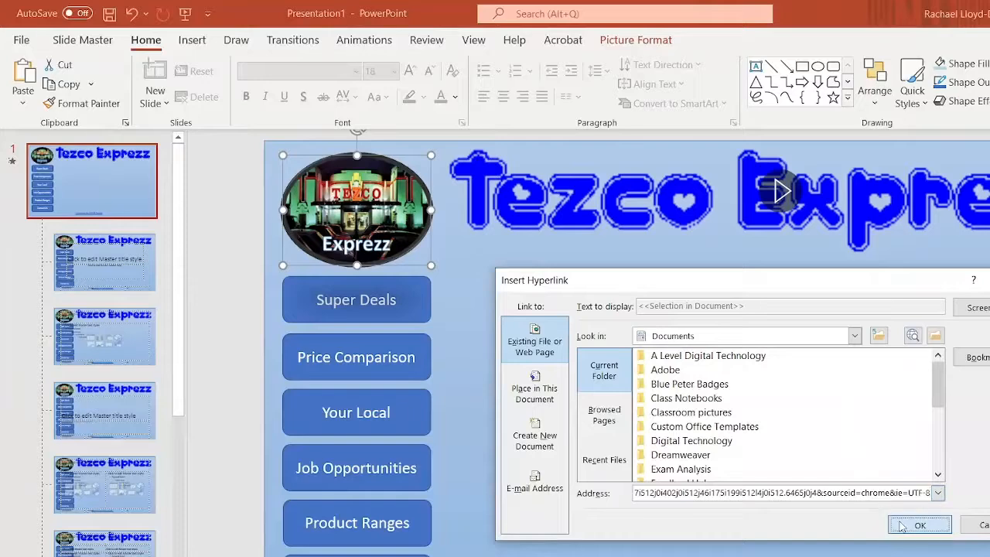
click(920, 525)
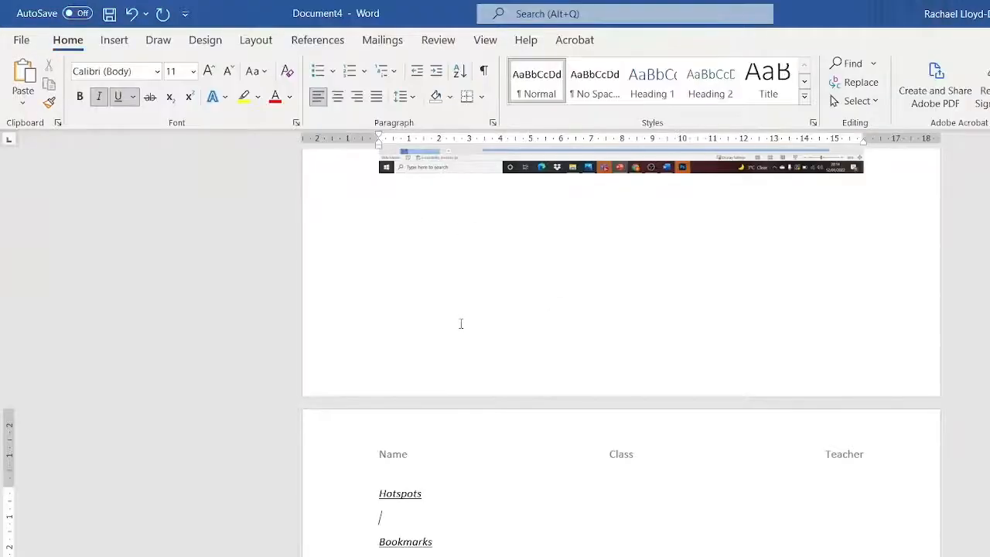
Scroll through the evidence document's Background Styles, Animation, Transition, Hypertext and Hotspots screenshots
scroll(down, 3)
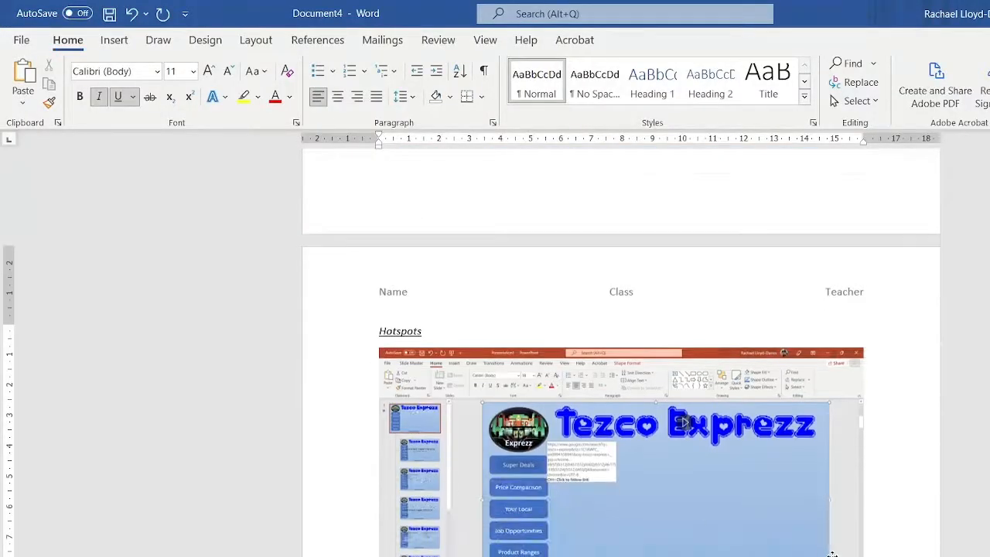
scroll(down, 3)
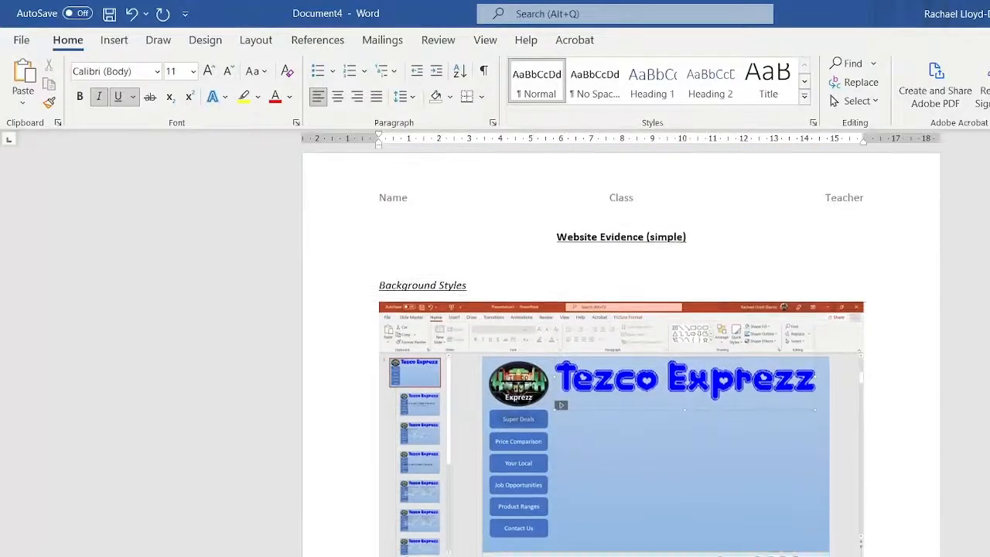
scroll(down, 3)
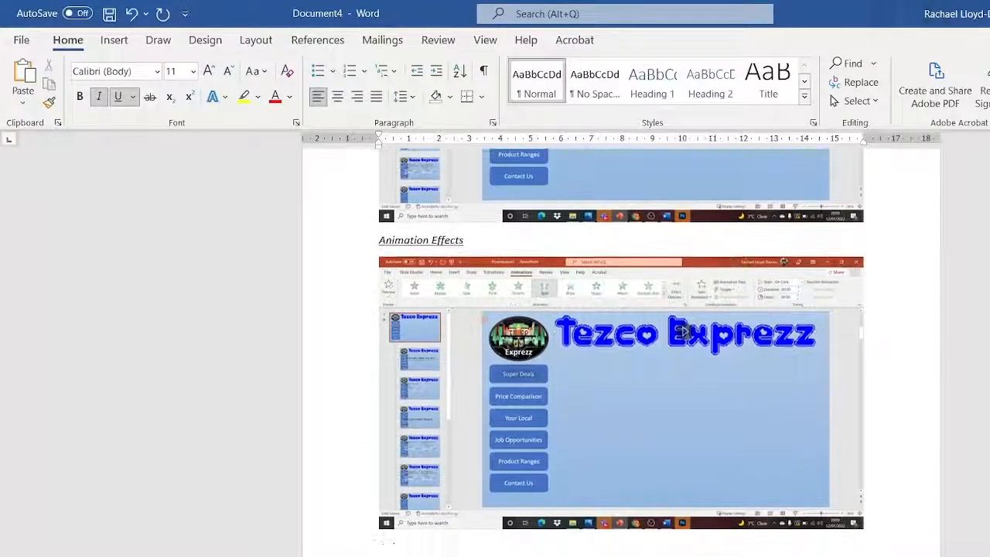
scroll(up, 3)
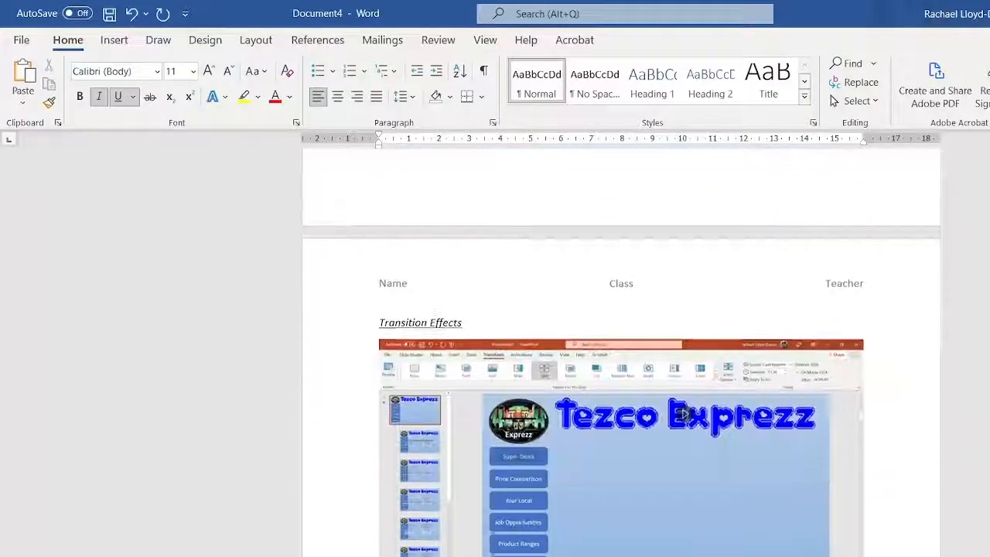
scroll(down, 3)
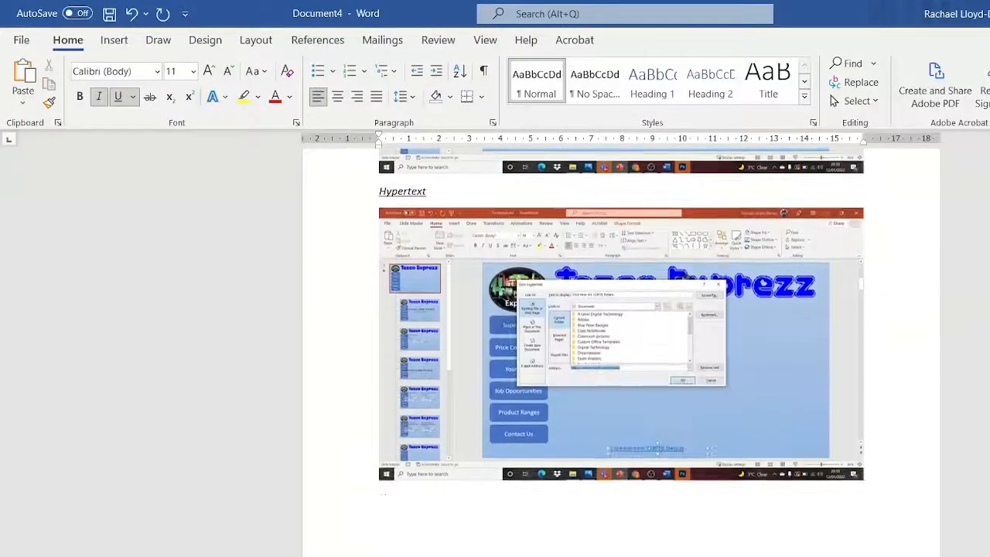
scroll(down, 3)
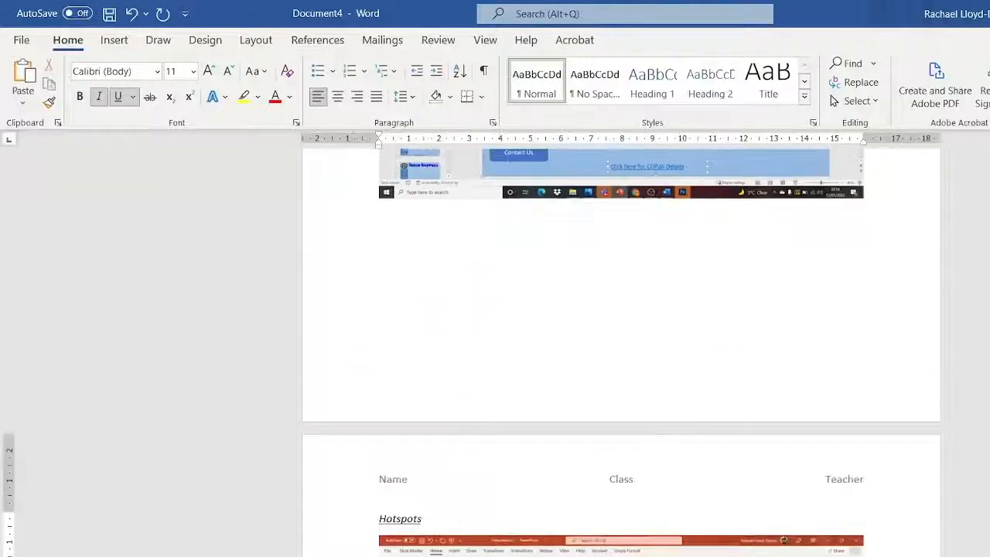
scroll(up, 3)
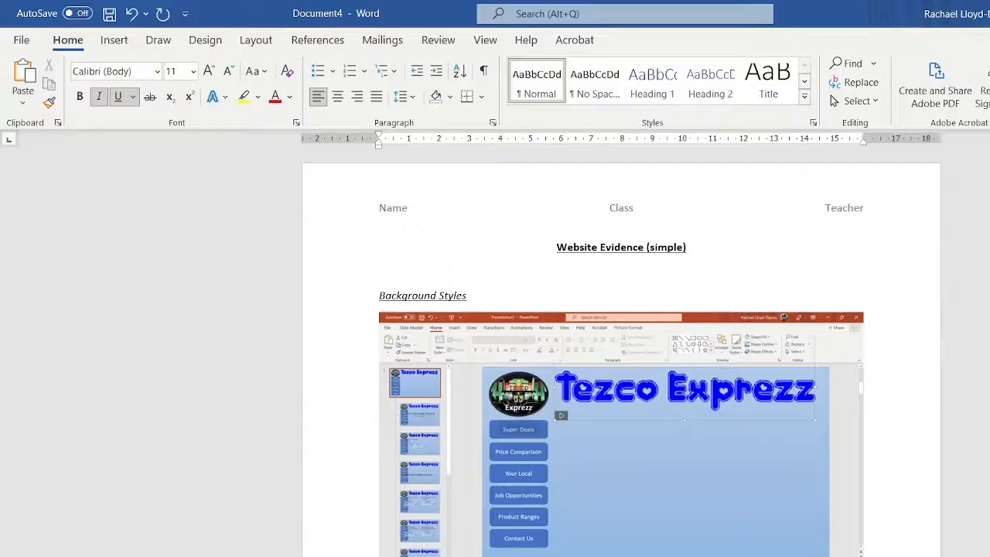
scroll(down, 3)
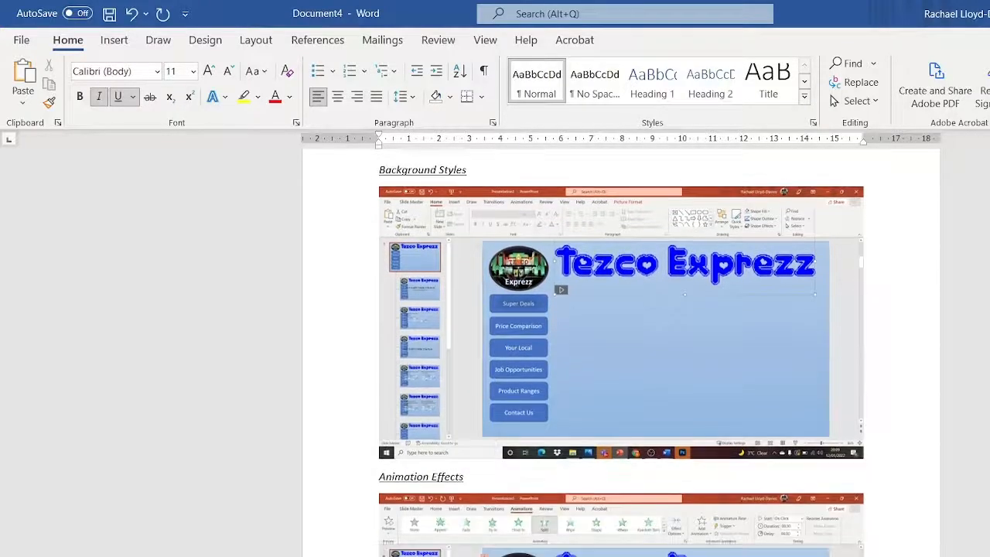